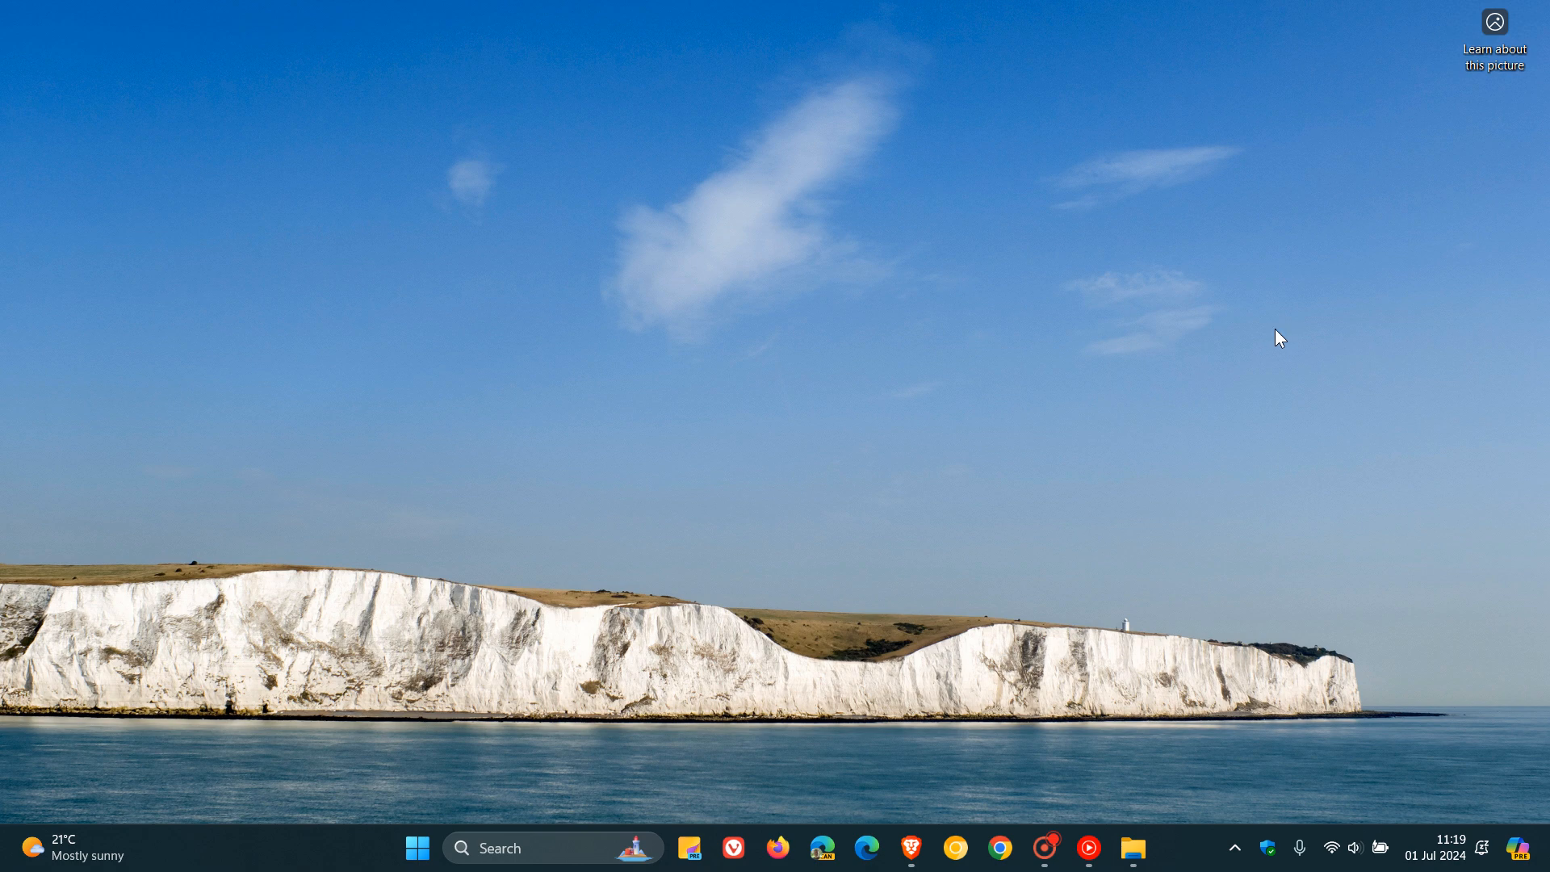
Launch Settings from the Start menu and go to the Accessibility page
{"action": "left_click", "coordinate": [417, 848]}
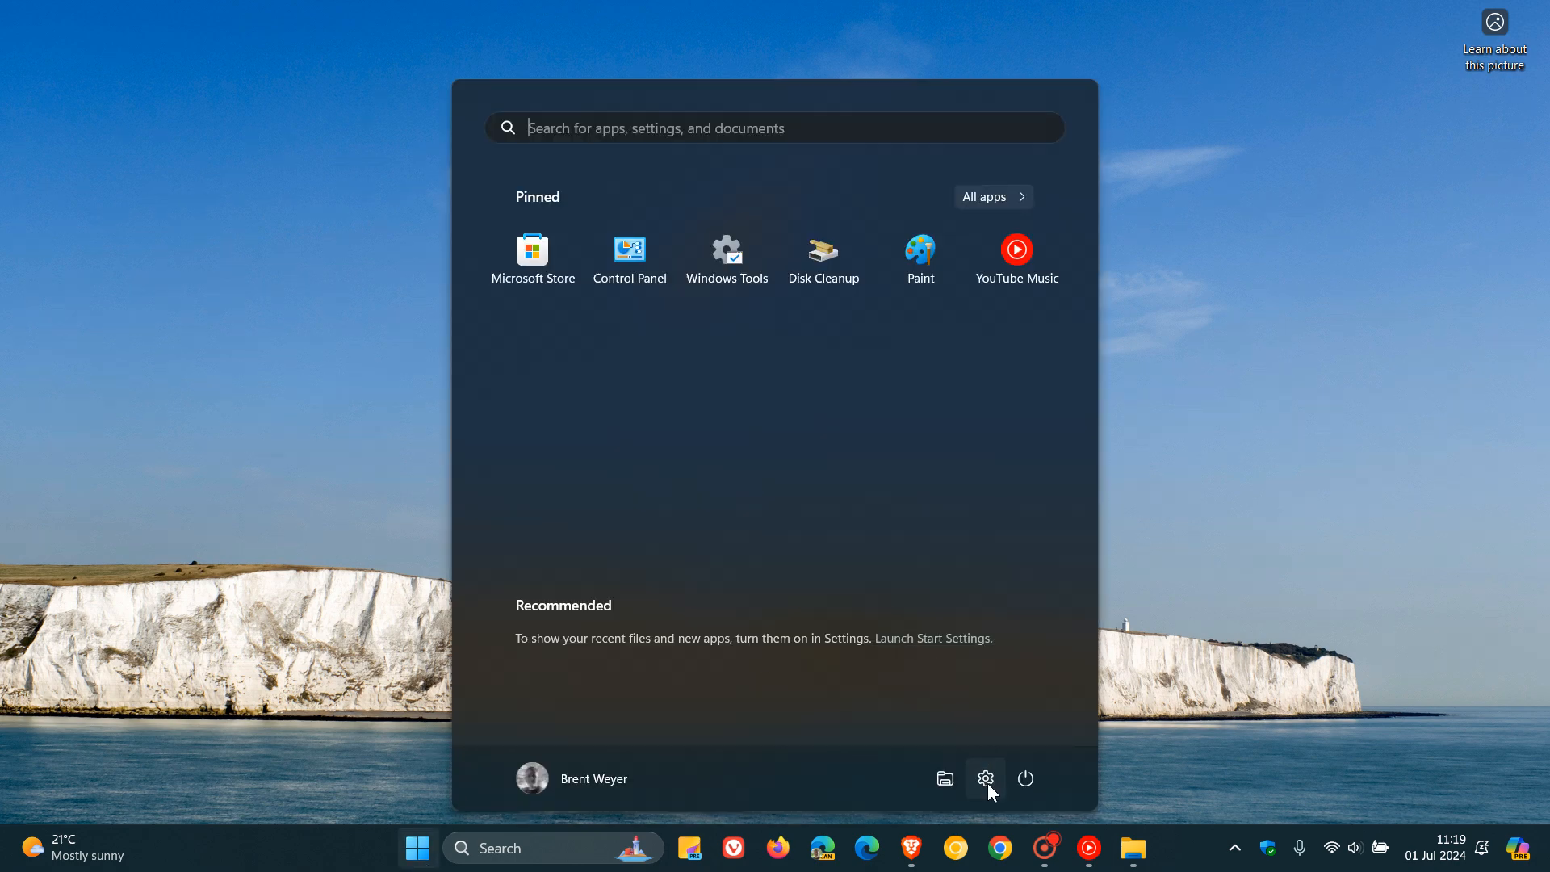
{"action": "left_click", "coordinate": [986, 779]}
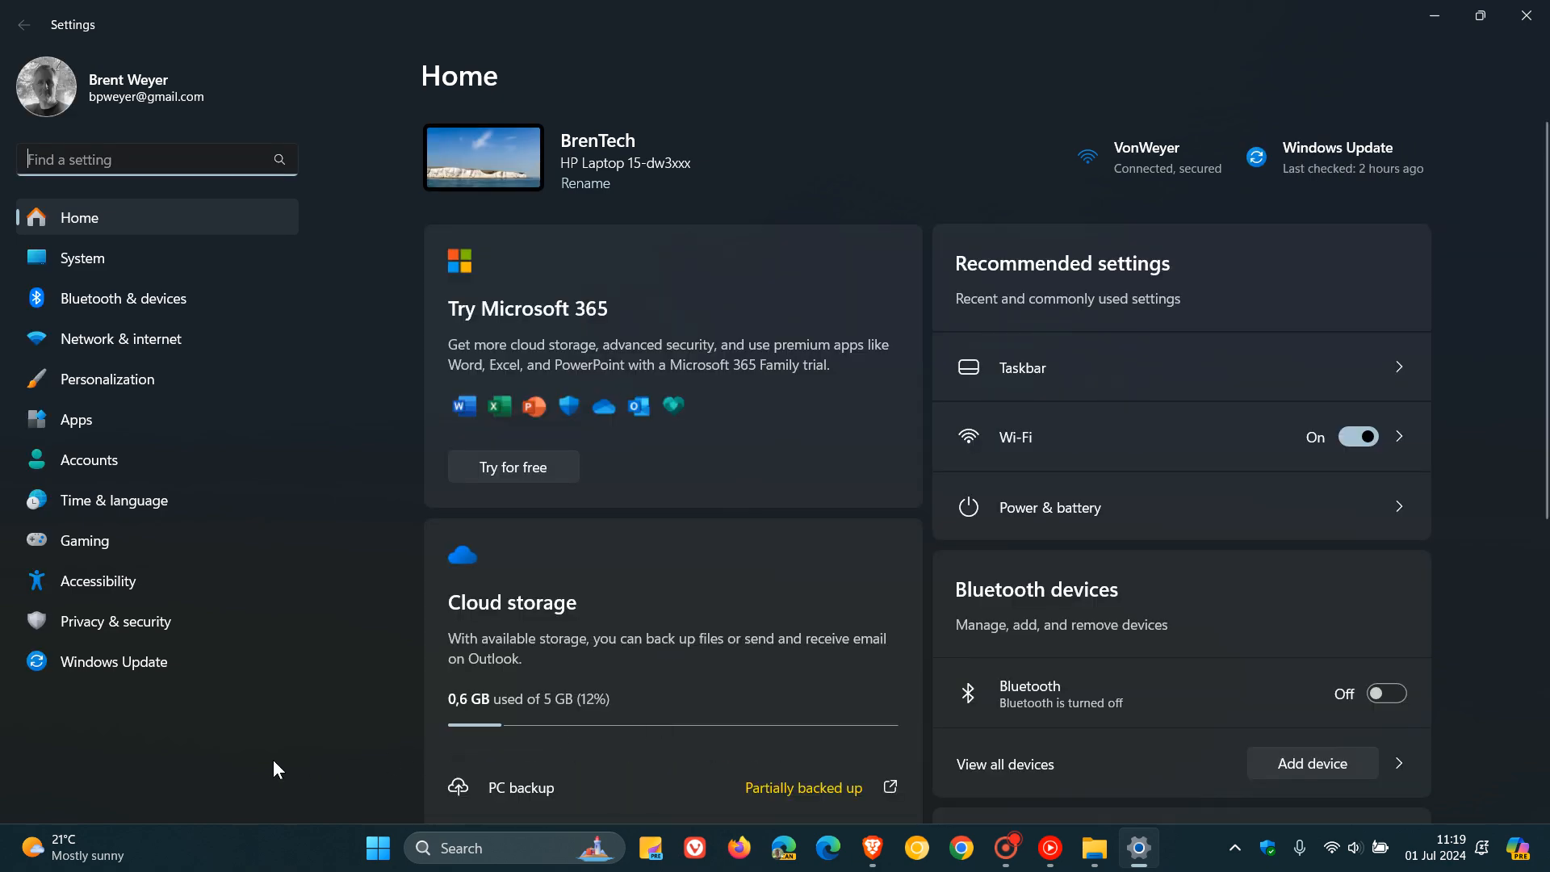
{"action": "left_click", "coordinate": [98, 581]}
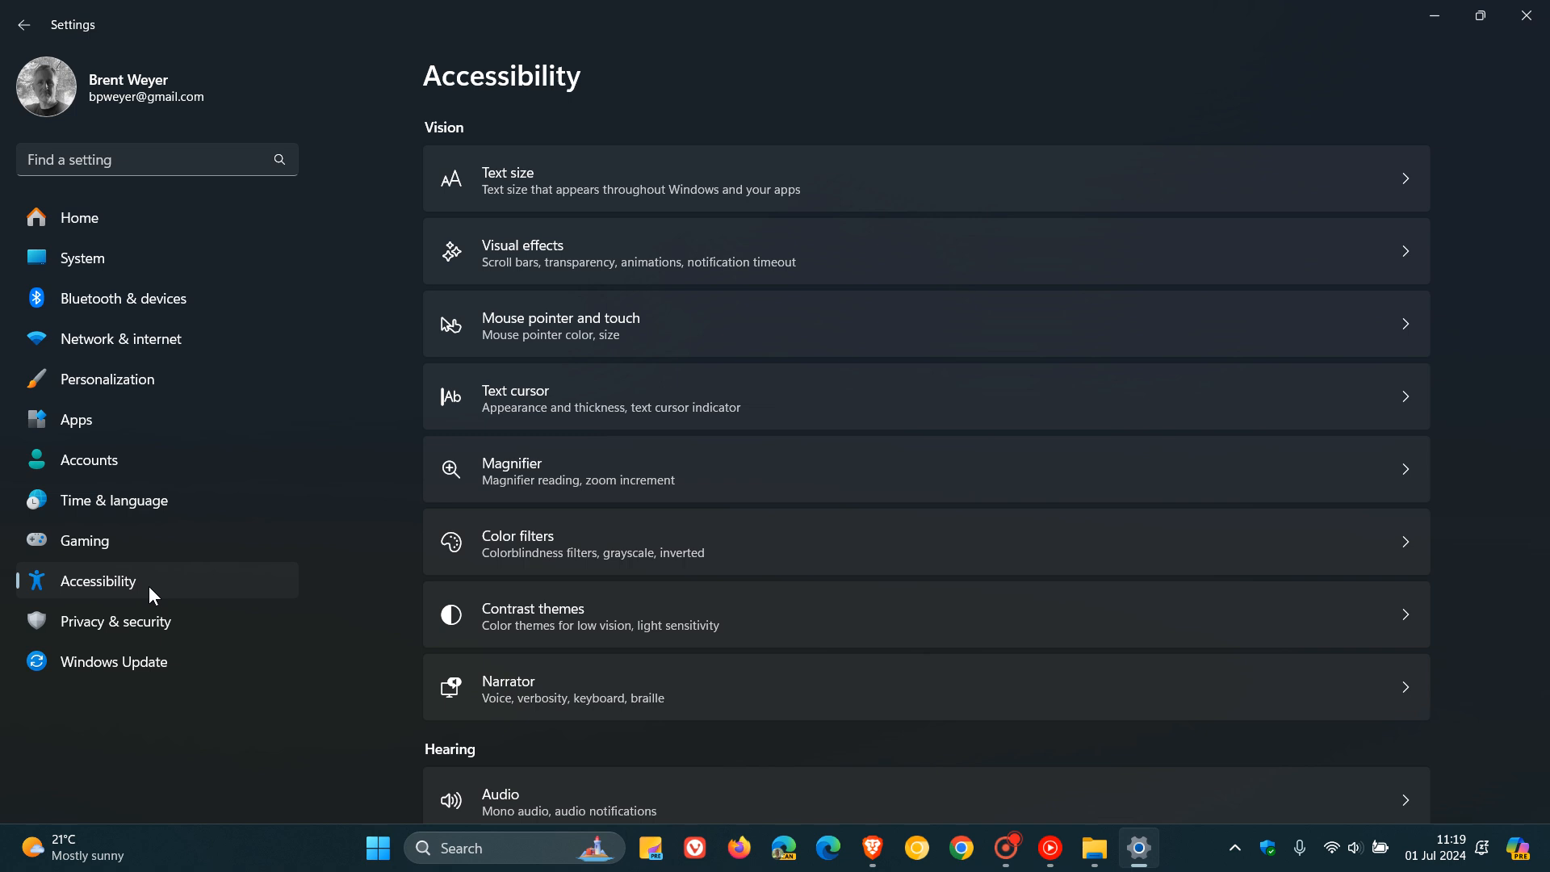
{"action": "mouse_move", "coordinate": [977, 430]}
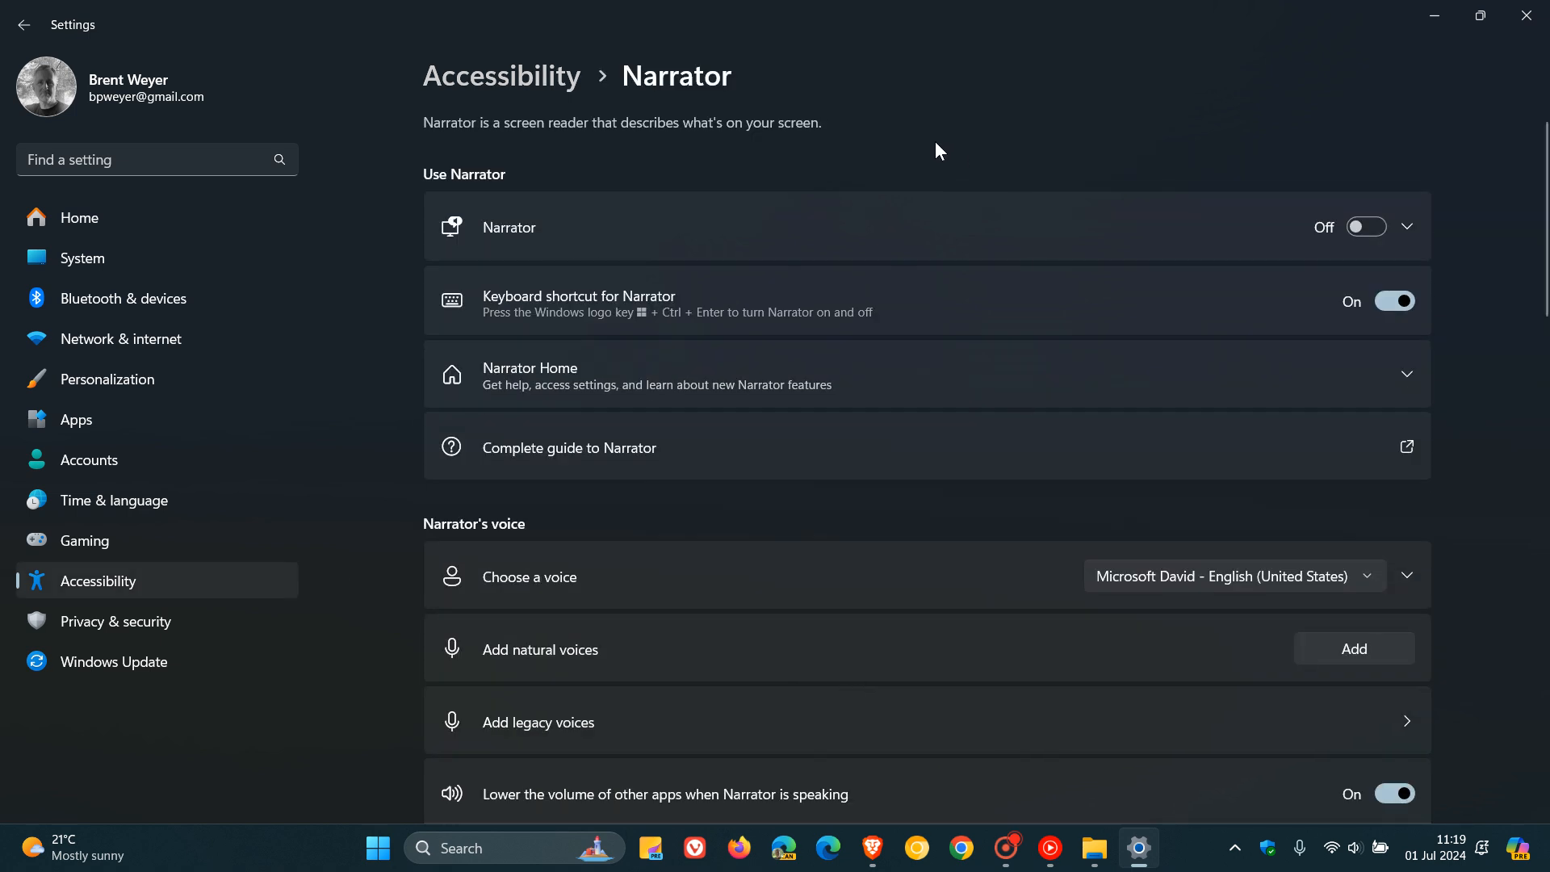
{"action": "mouse_move", "coordinate": [612, 163]}
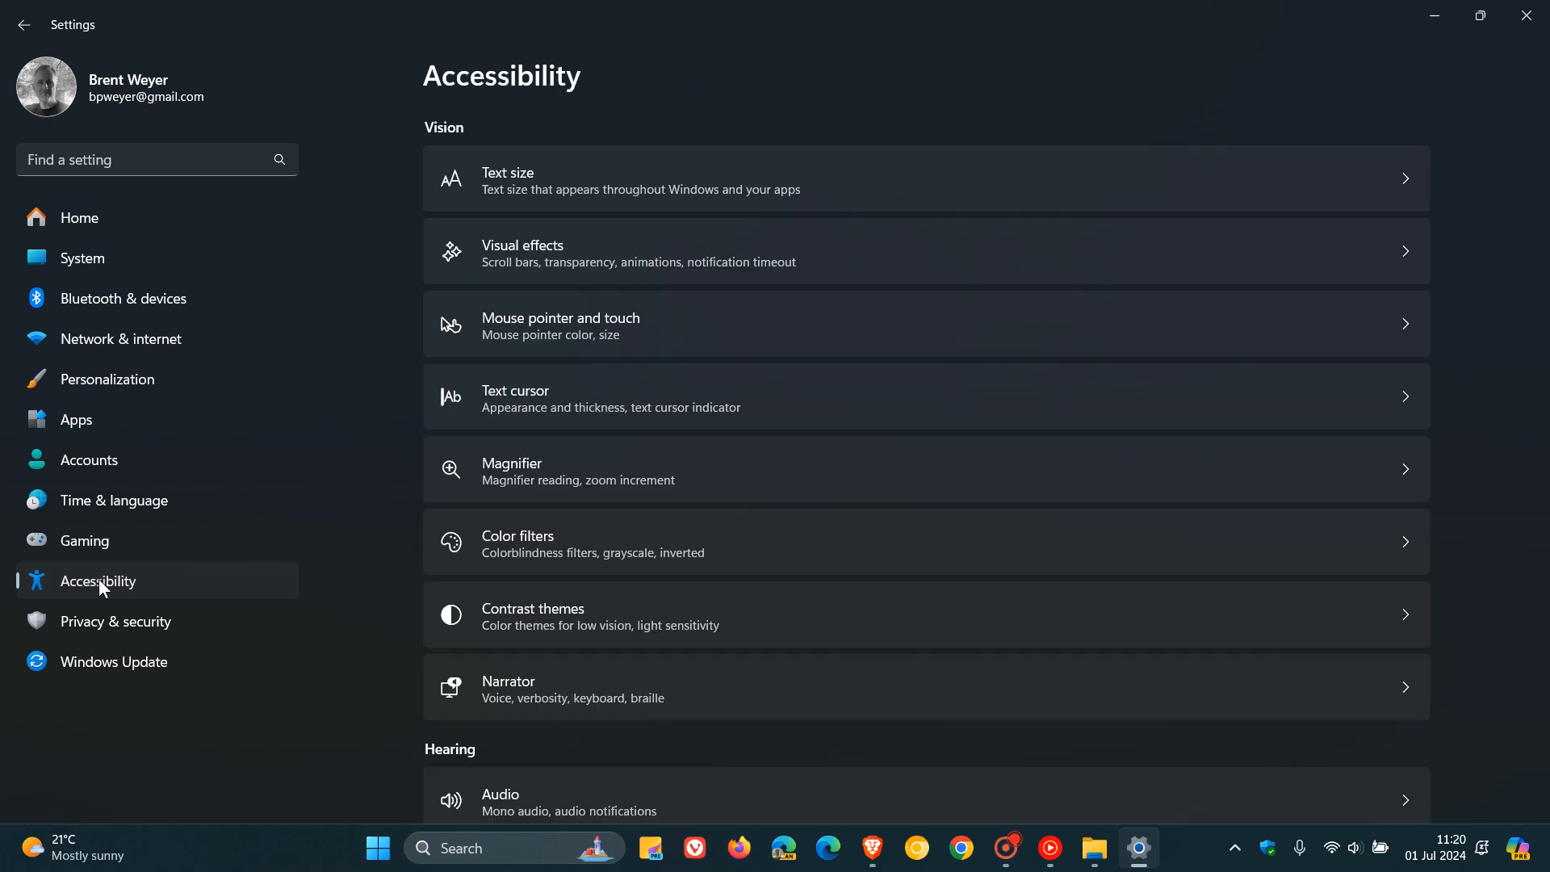
Scroll down the Accessibility page toward the Speech options
{"action": "scroll", "scroll_direction": "down", "scroll_amount": 3}
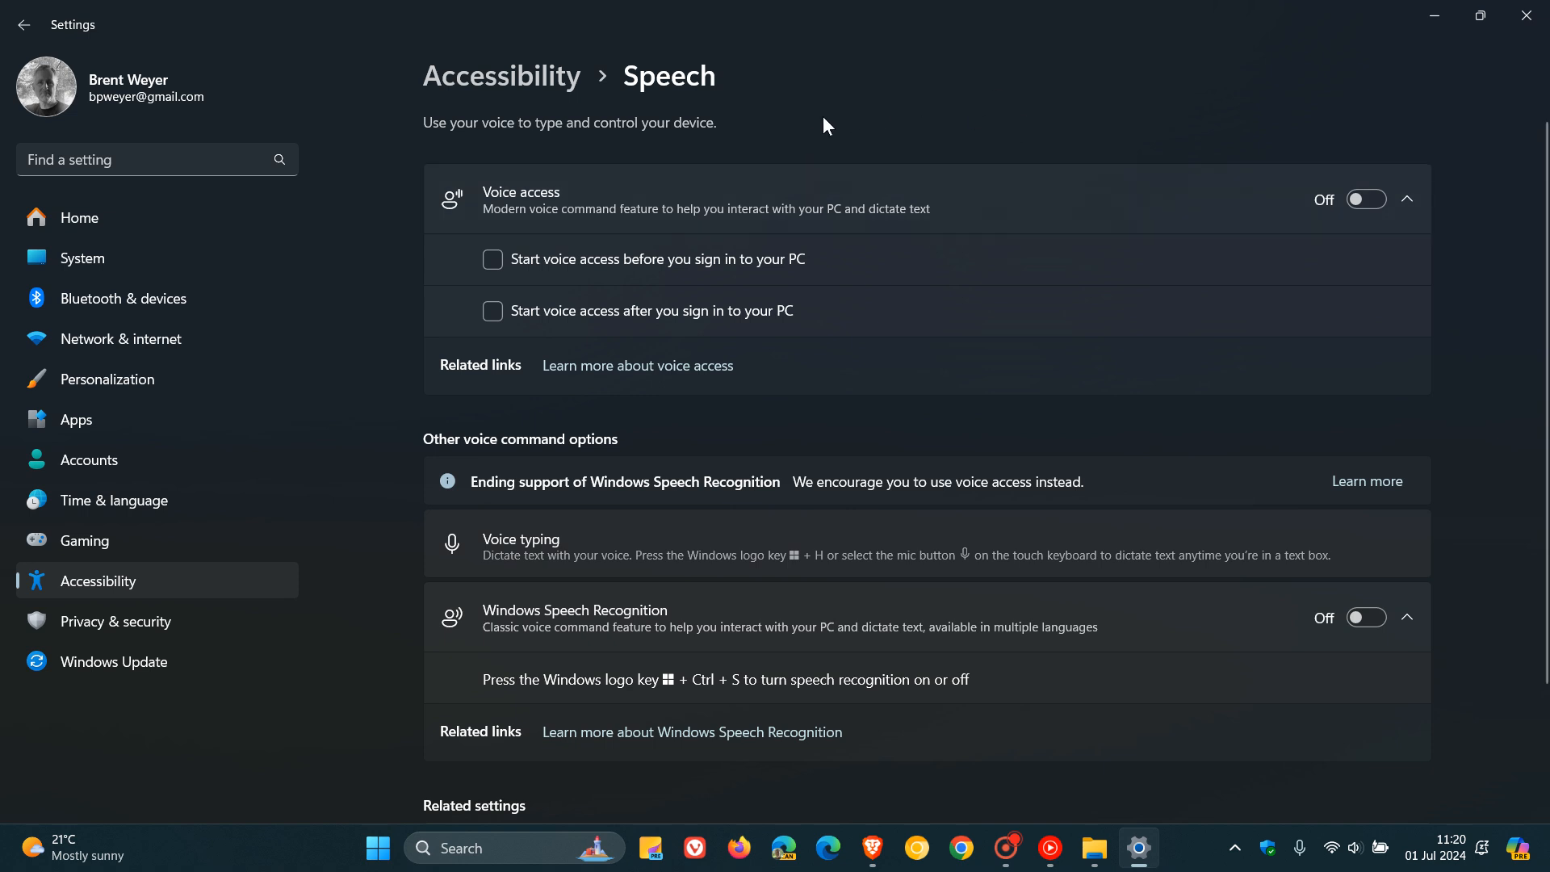
{"action": "mouse_move", "coordinate": [798, 111]}
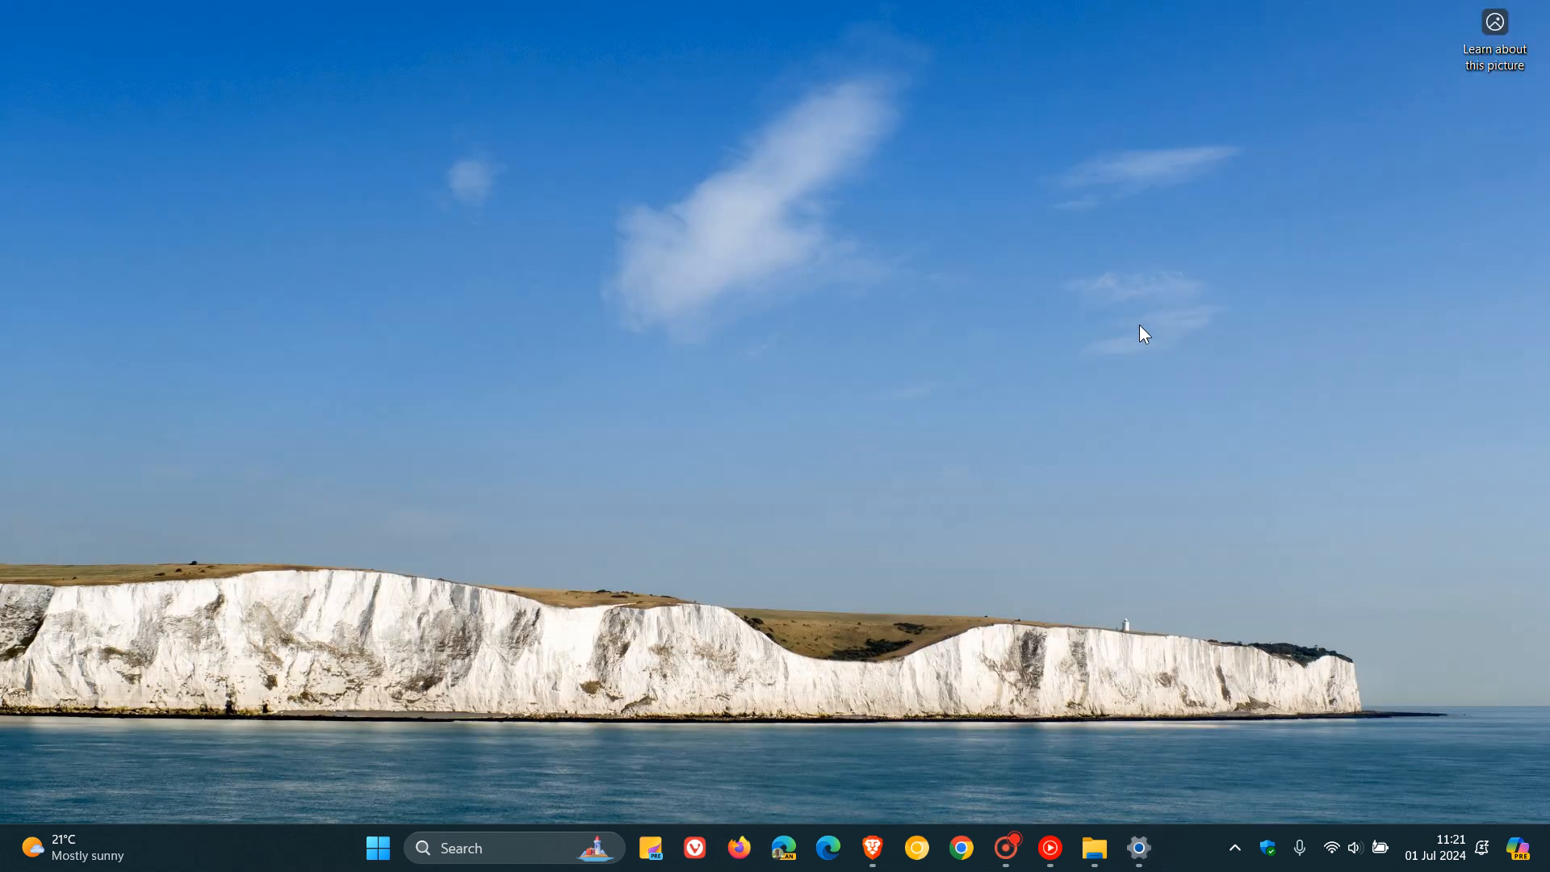
{"action": "mouse_move", "coordinate": [1163, 323]}
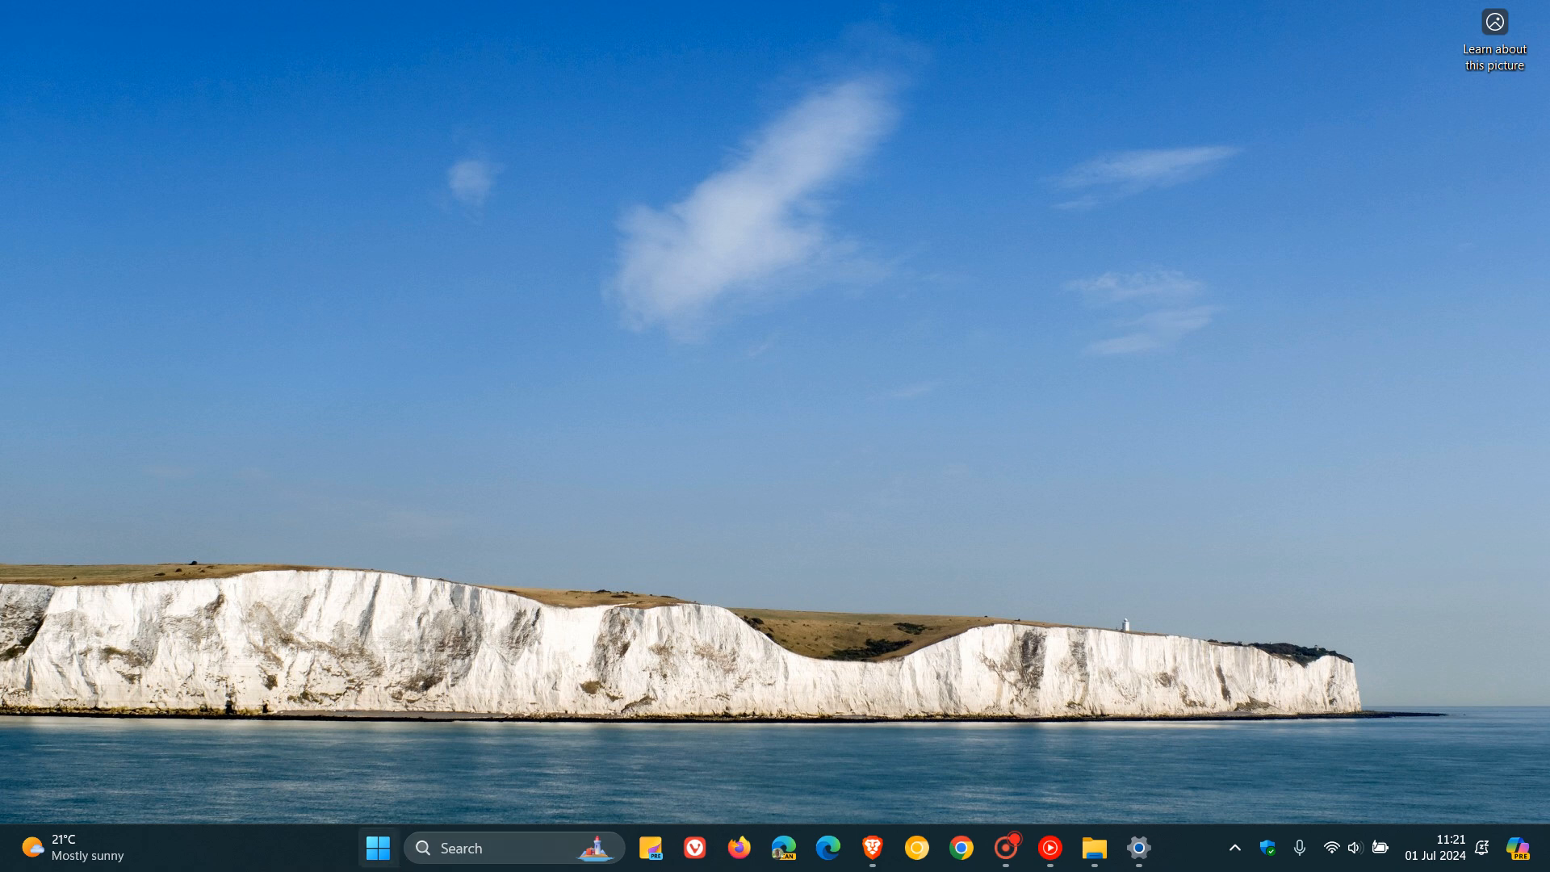
{"action": "left_click", "coordinate": [378, 847]}
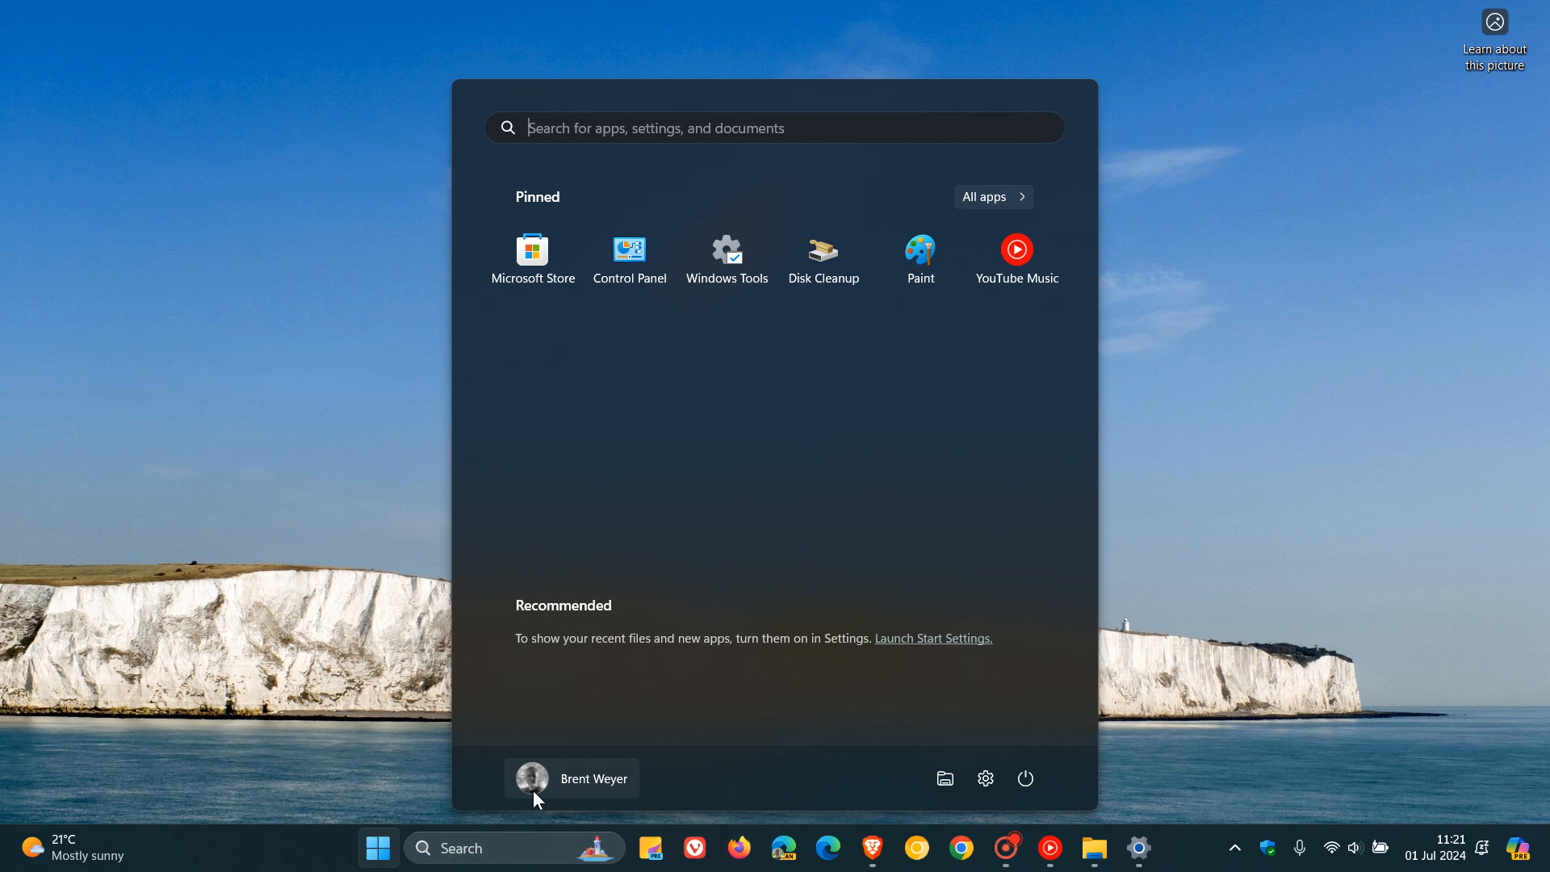
{"action": "left_click", "coordinate": [571, 778]}
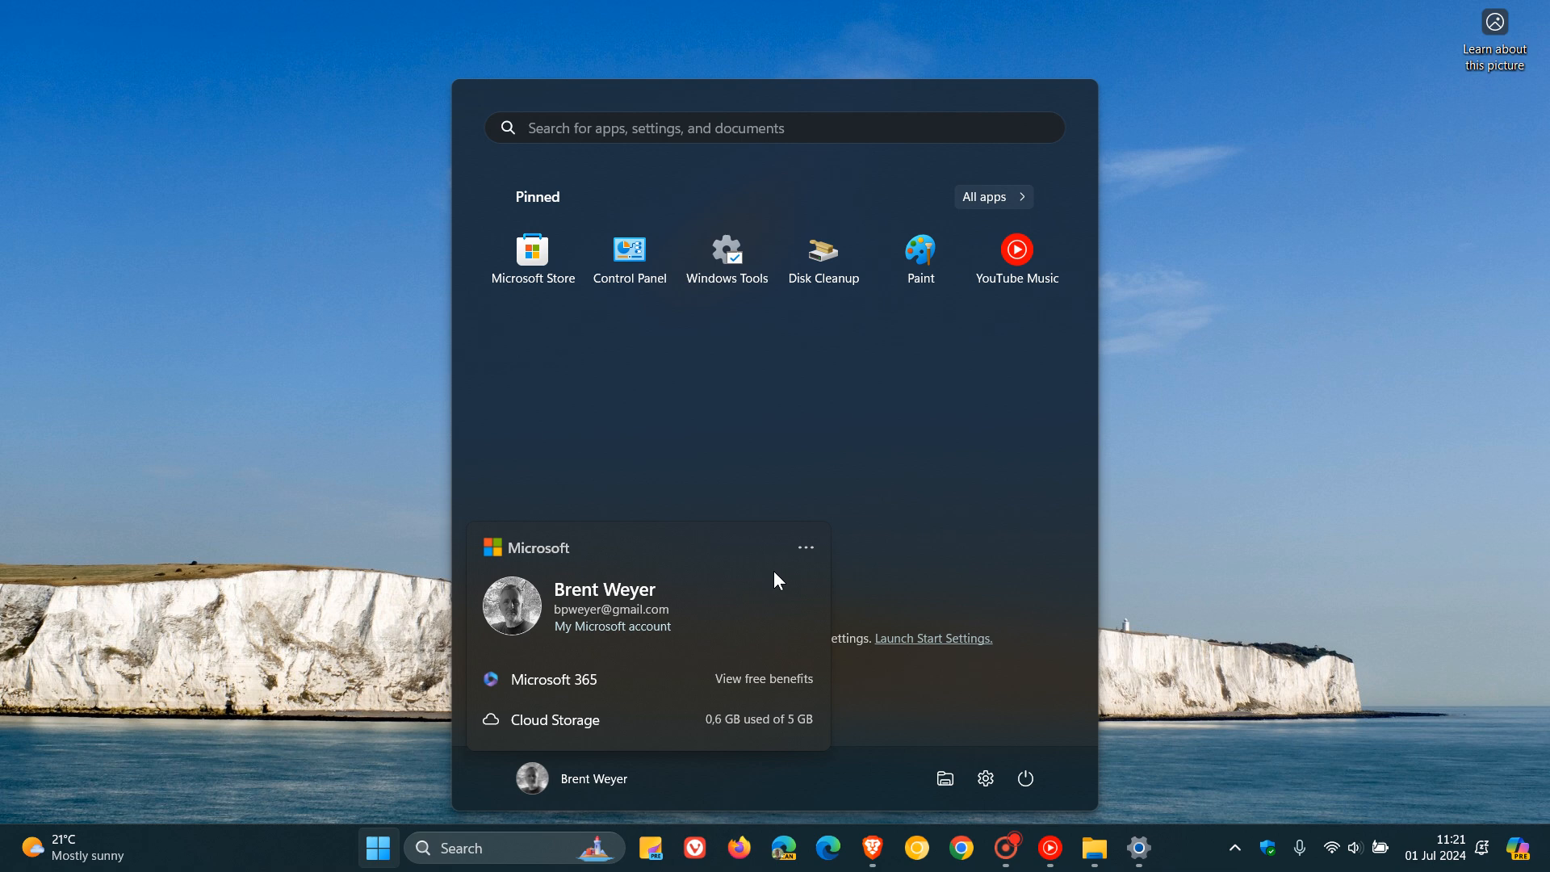
{"action": "left_click", "coordinate": [652, 128]}
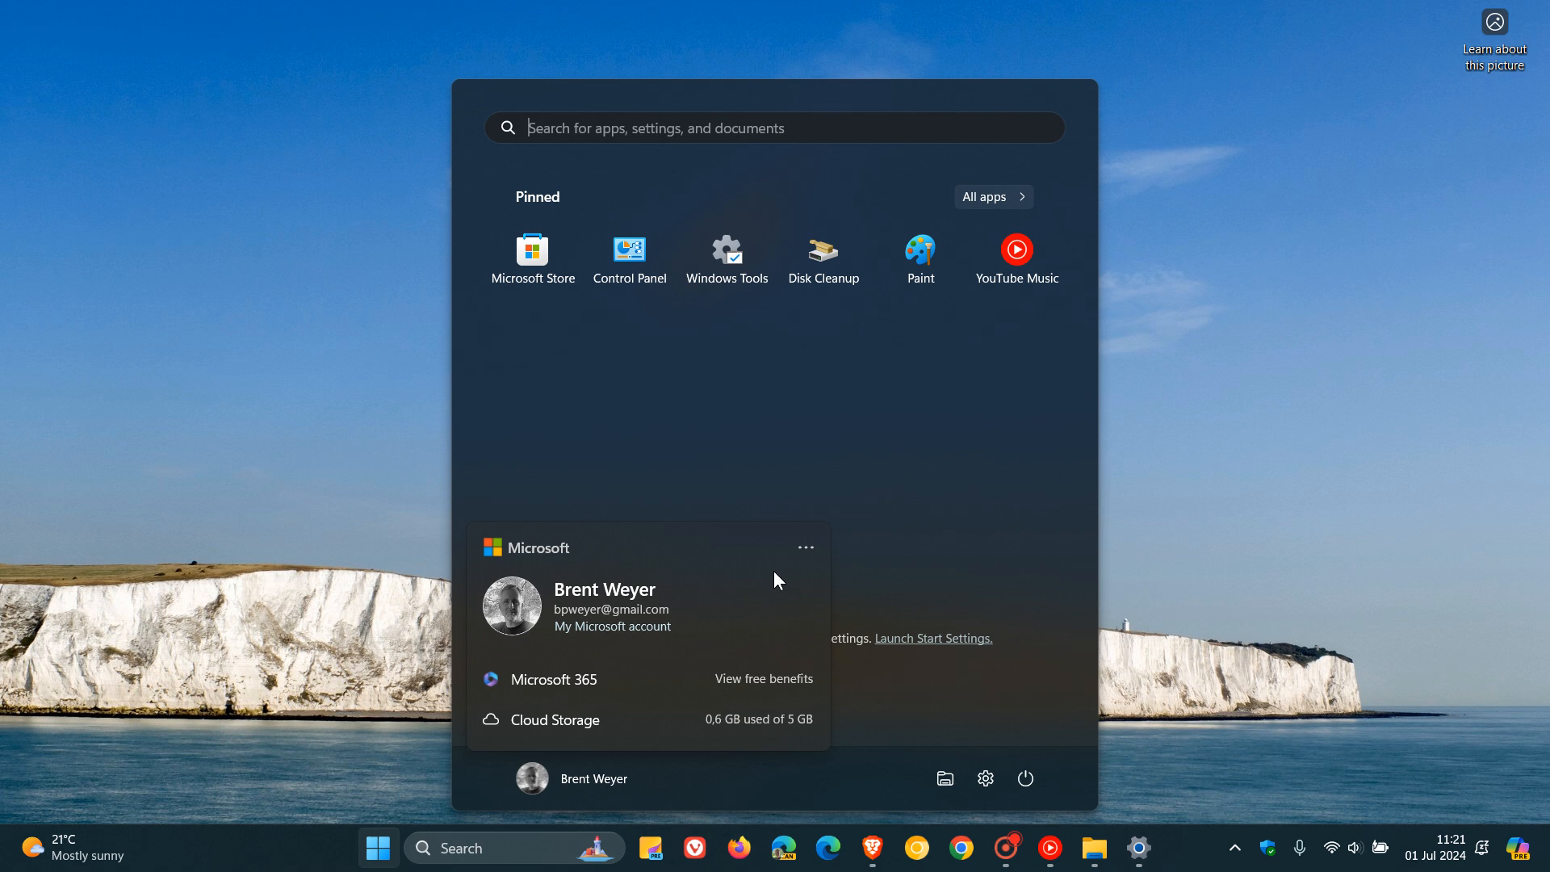
{"action": "mouse_move", "coordinate": [732, 619]}
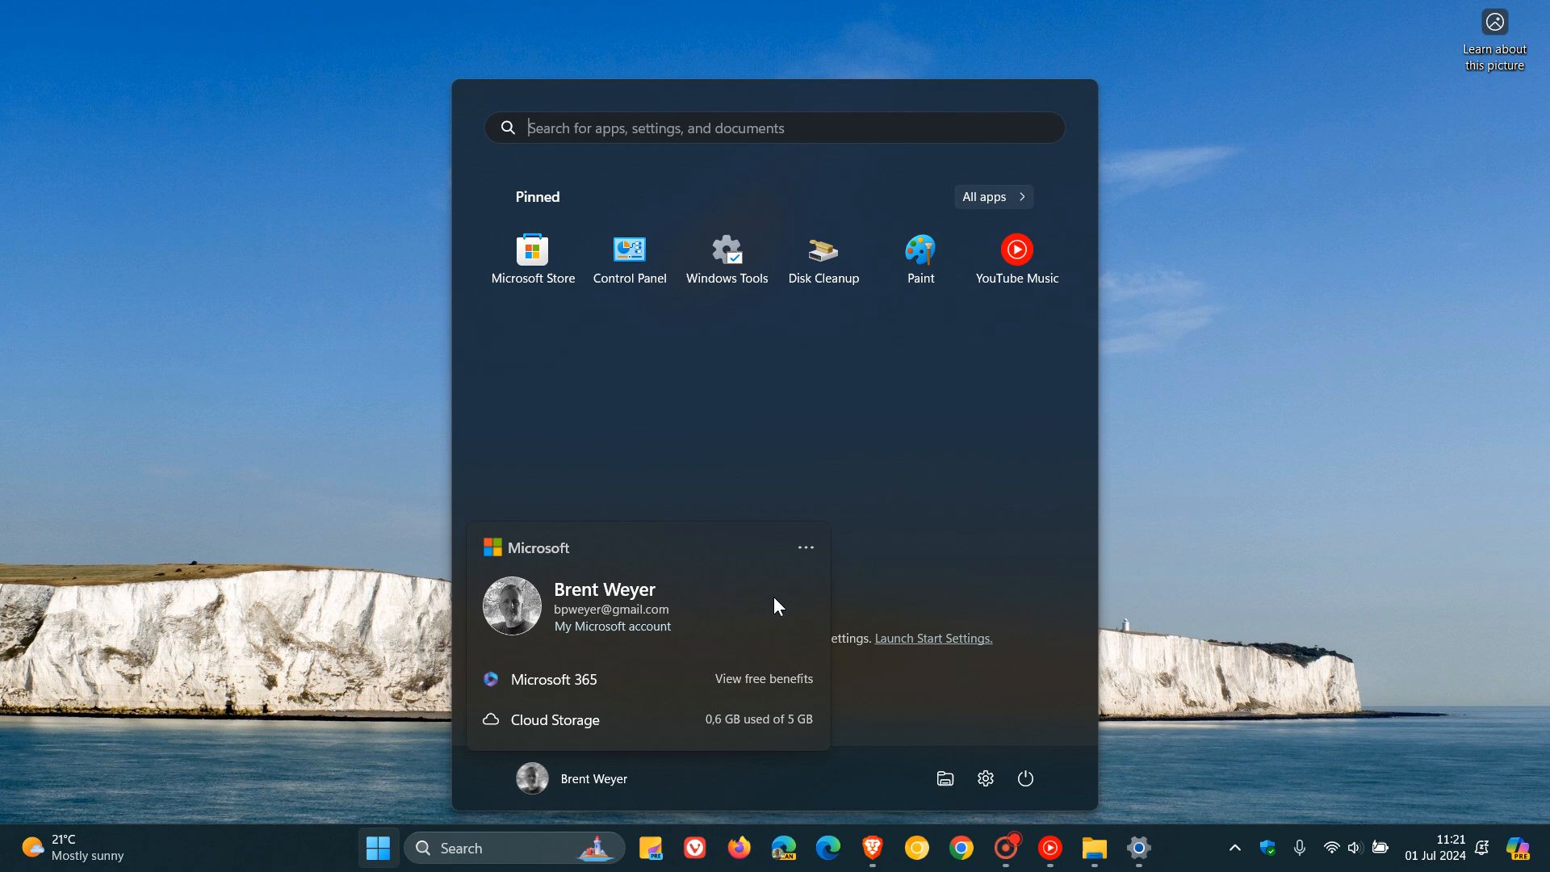
{"action": "mouse_move", "coordinate": [1009, 447]}
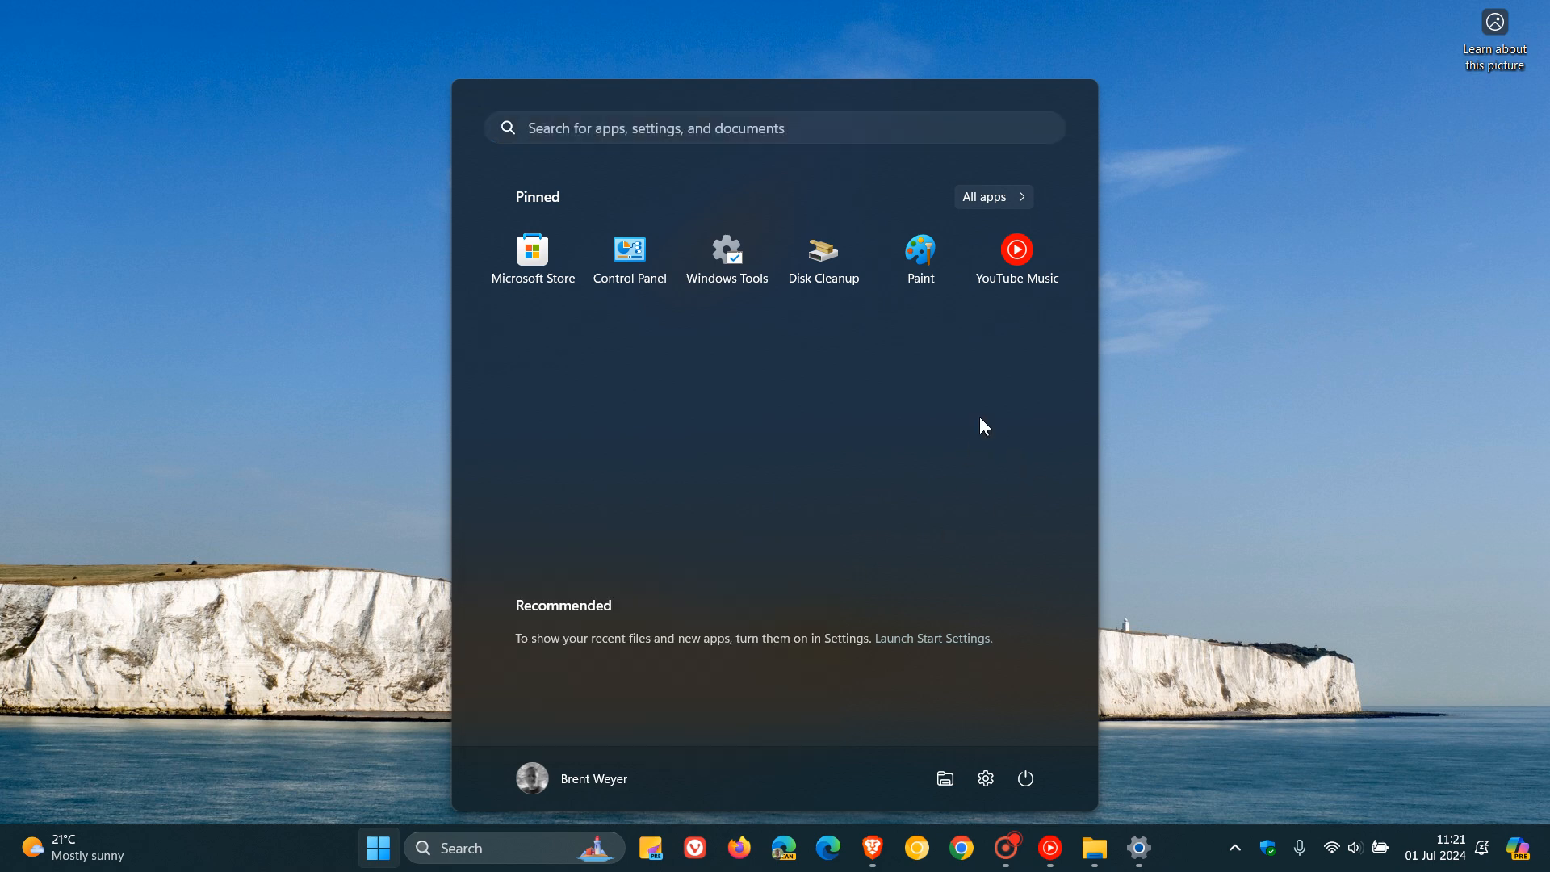
{"action": "left_click", "coordinate": [377, 847]}
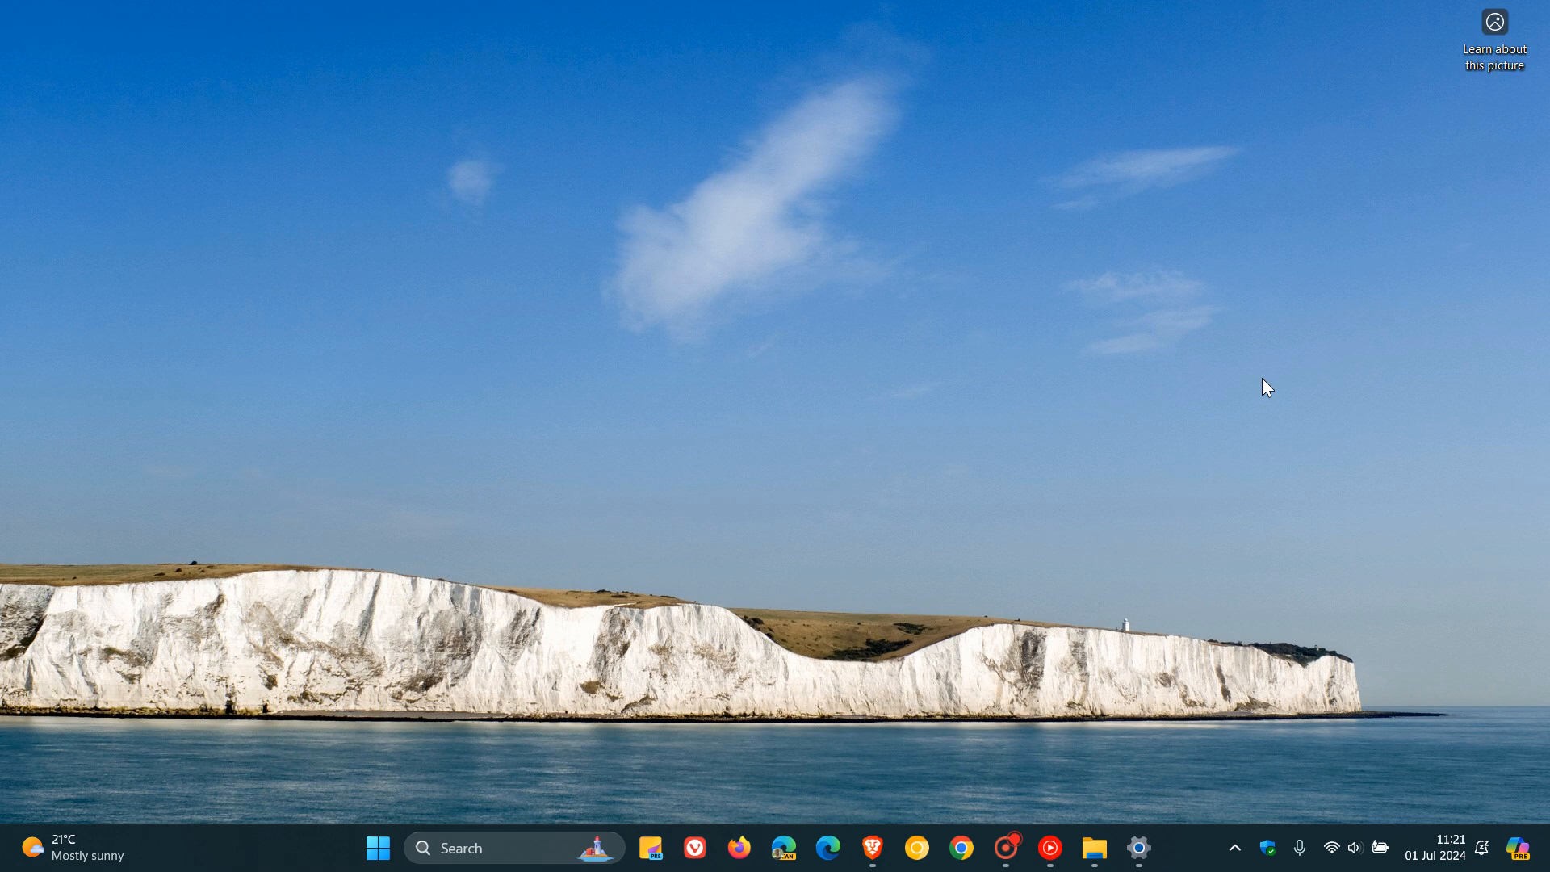
{"action": "left_click", "coordinate": [1092, 847]}
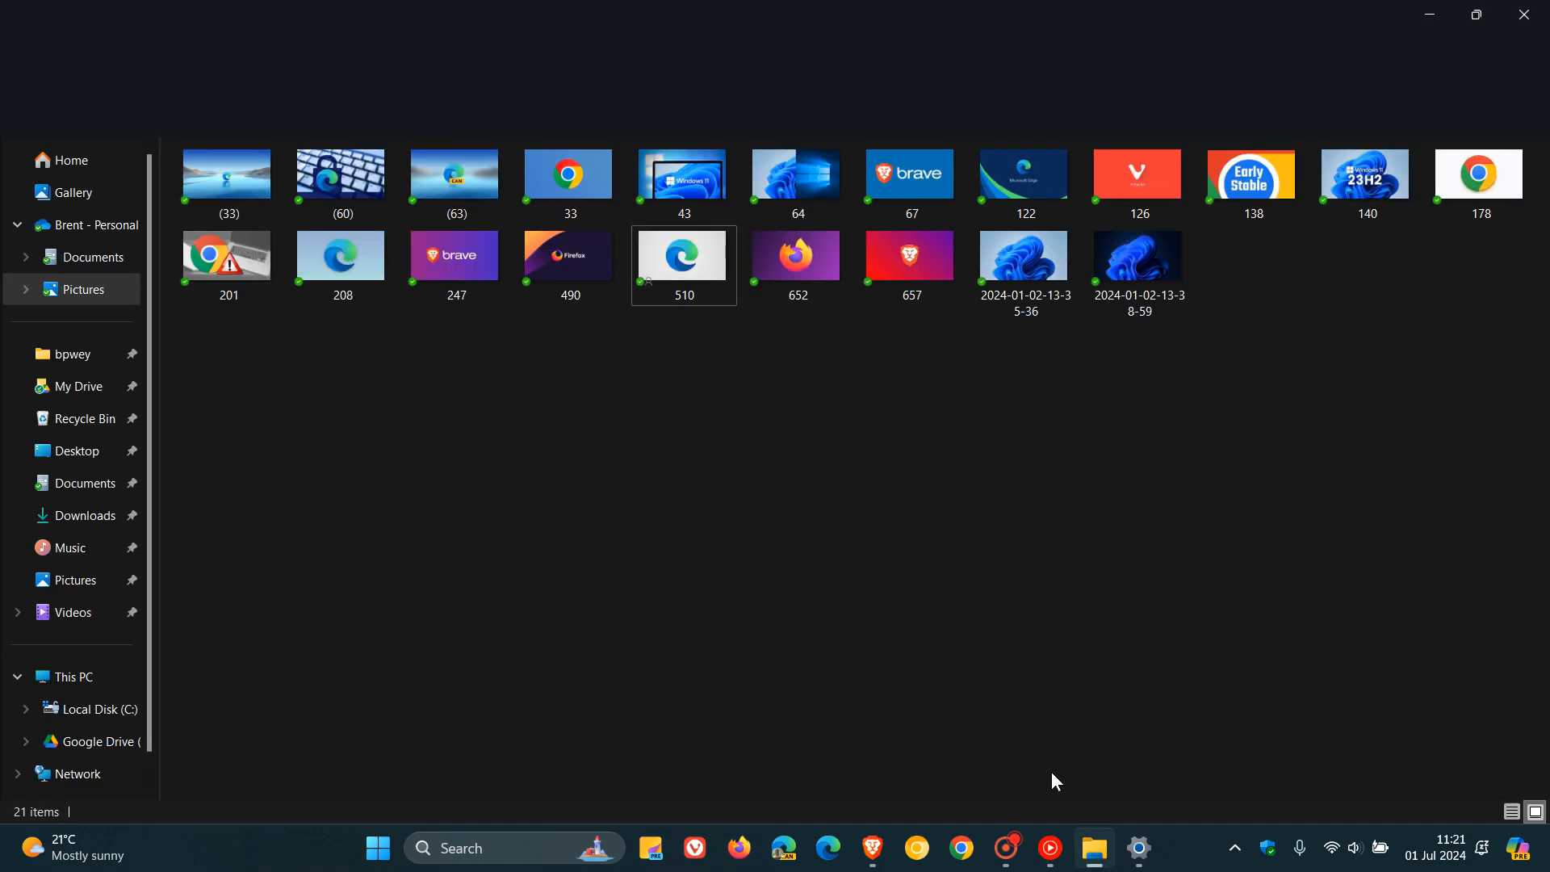
Open the OneDrive share window for 510.jpg, then close it and the Thumbnails folder
{"action": "left_click", "coordinate": [684, 259]}
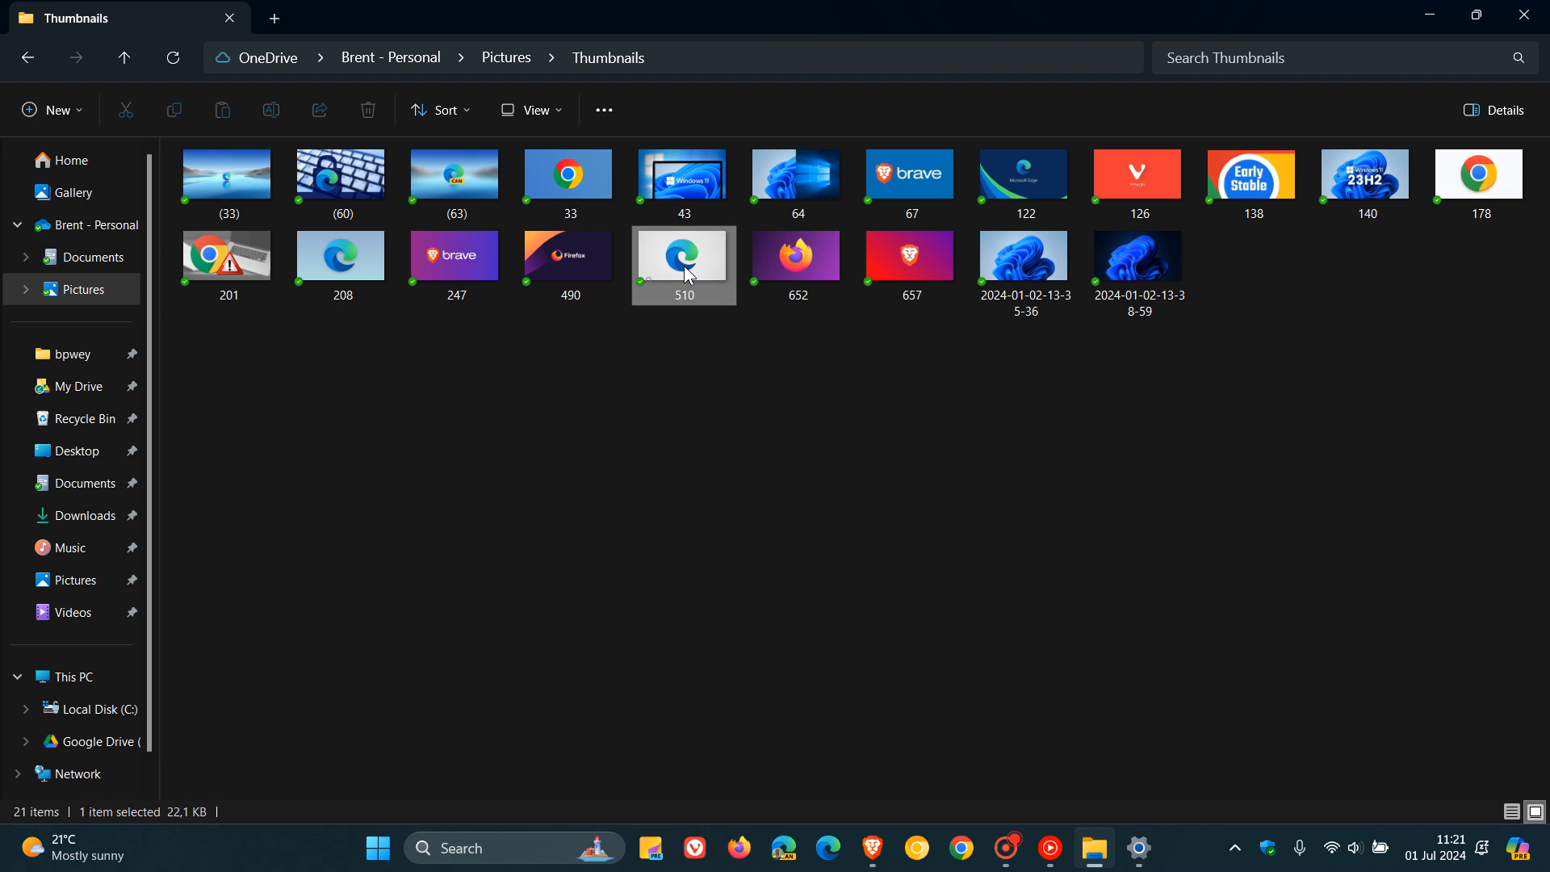
{"action": "right_click", "coordinate": [683, 265]}
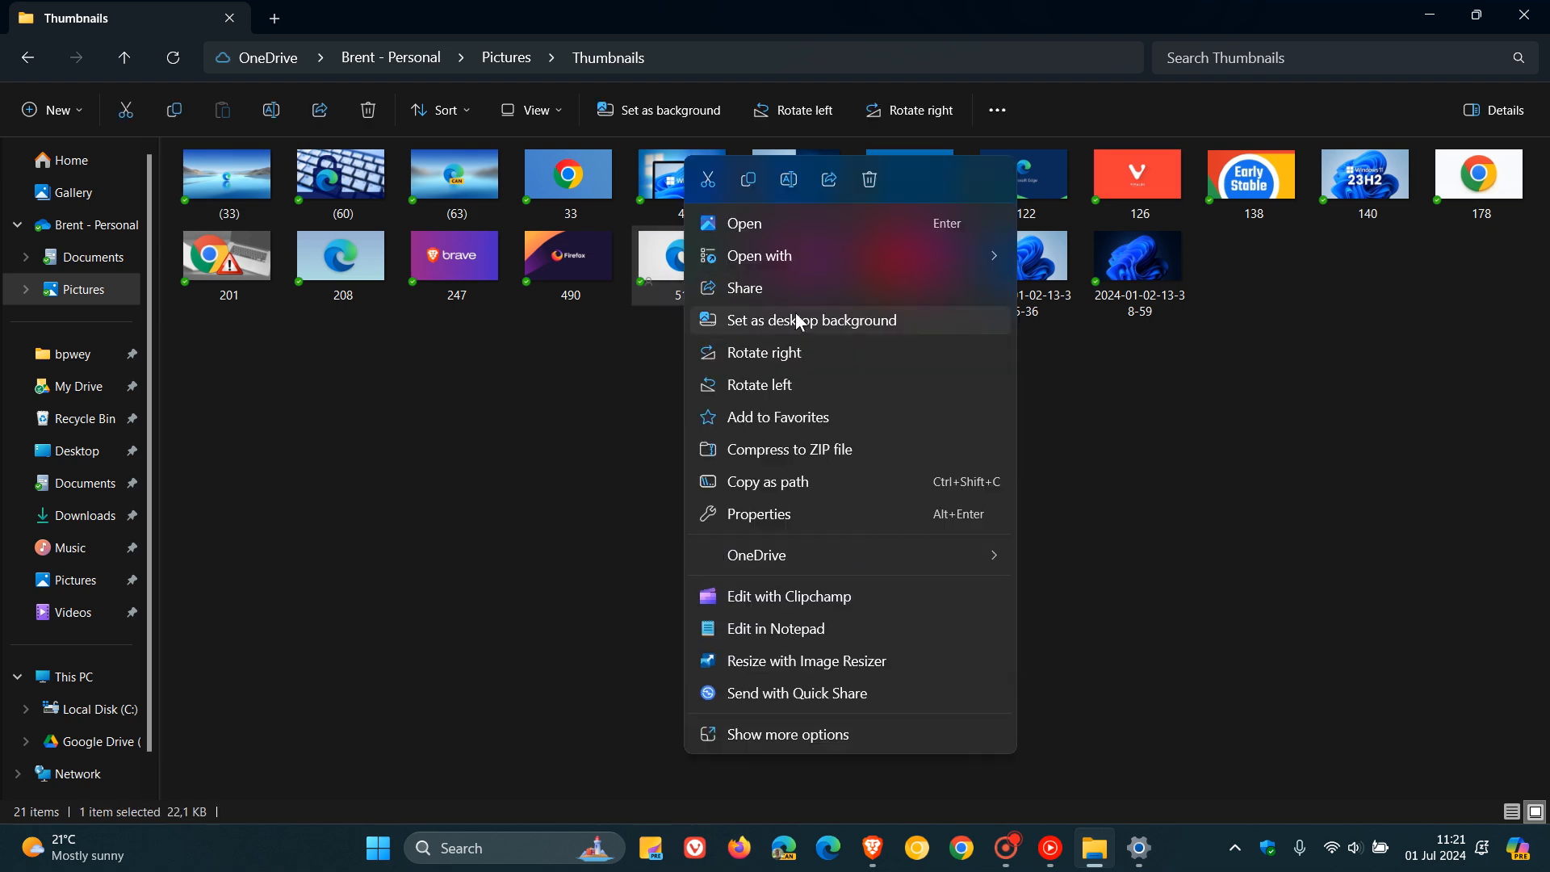
{"action": "left_click", "coordinate": [744, 287]}
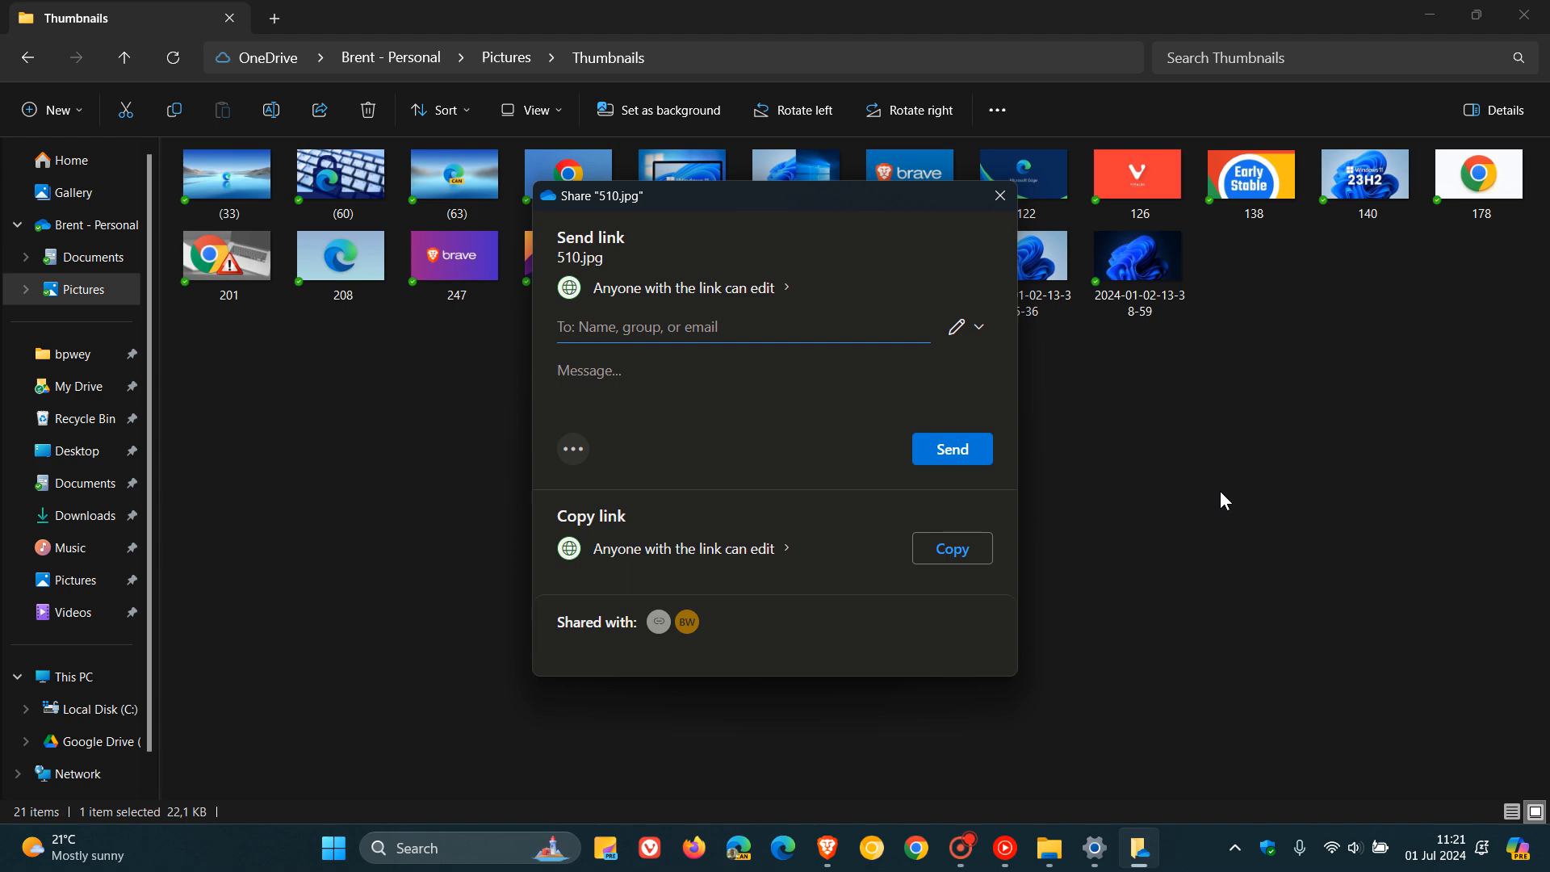
{"action": "left_click", "coordinate": [743, 327]}
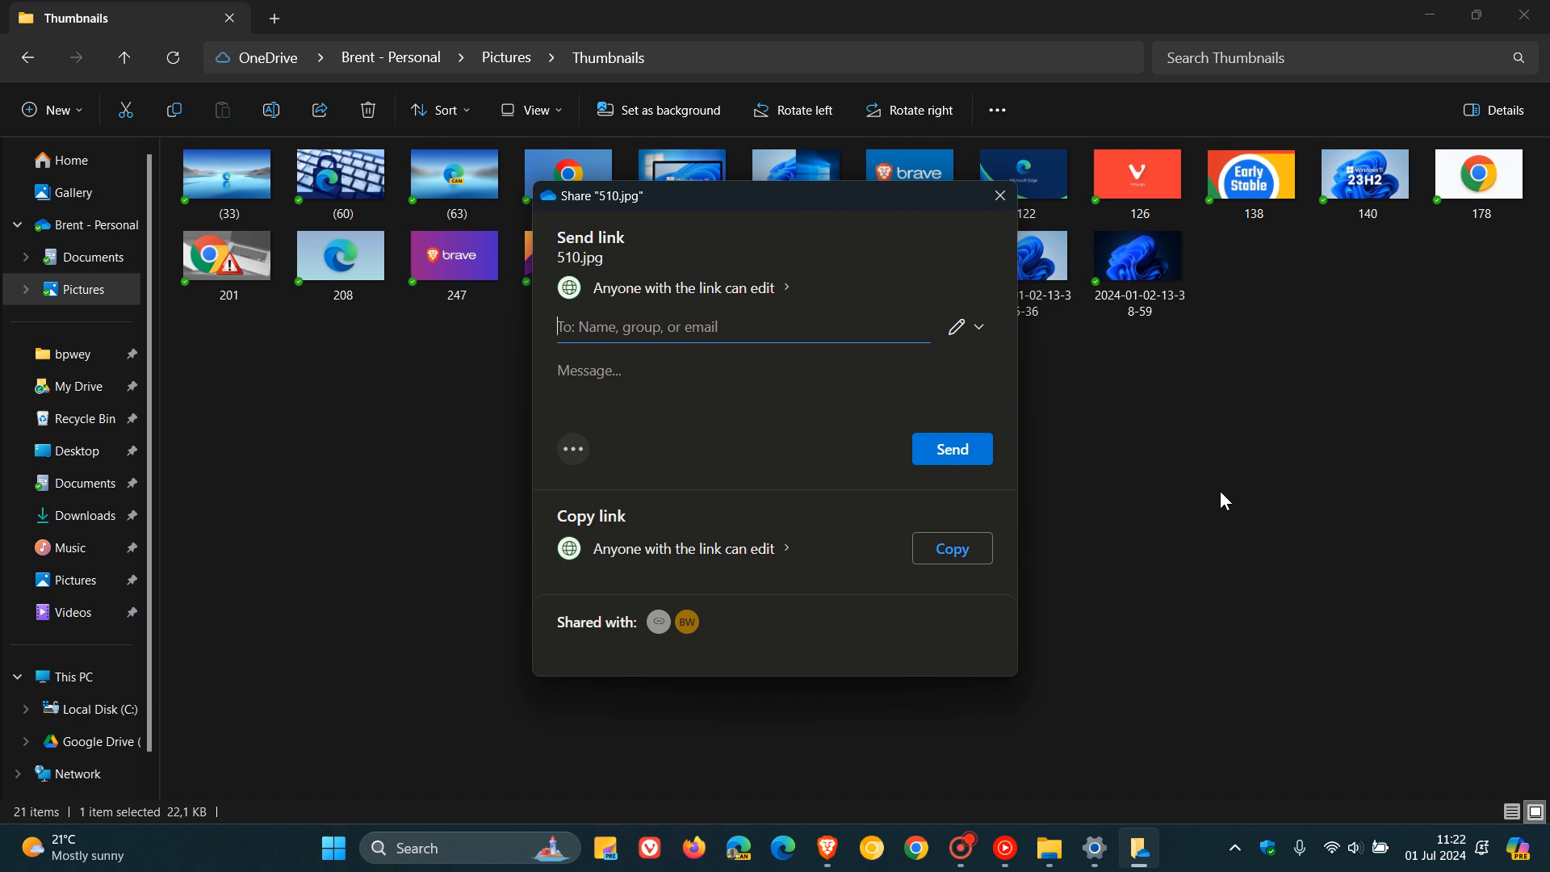
{"action": "left_click", "coordinate": [741, 327]}
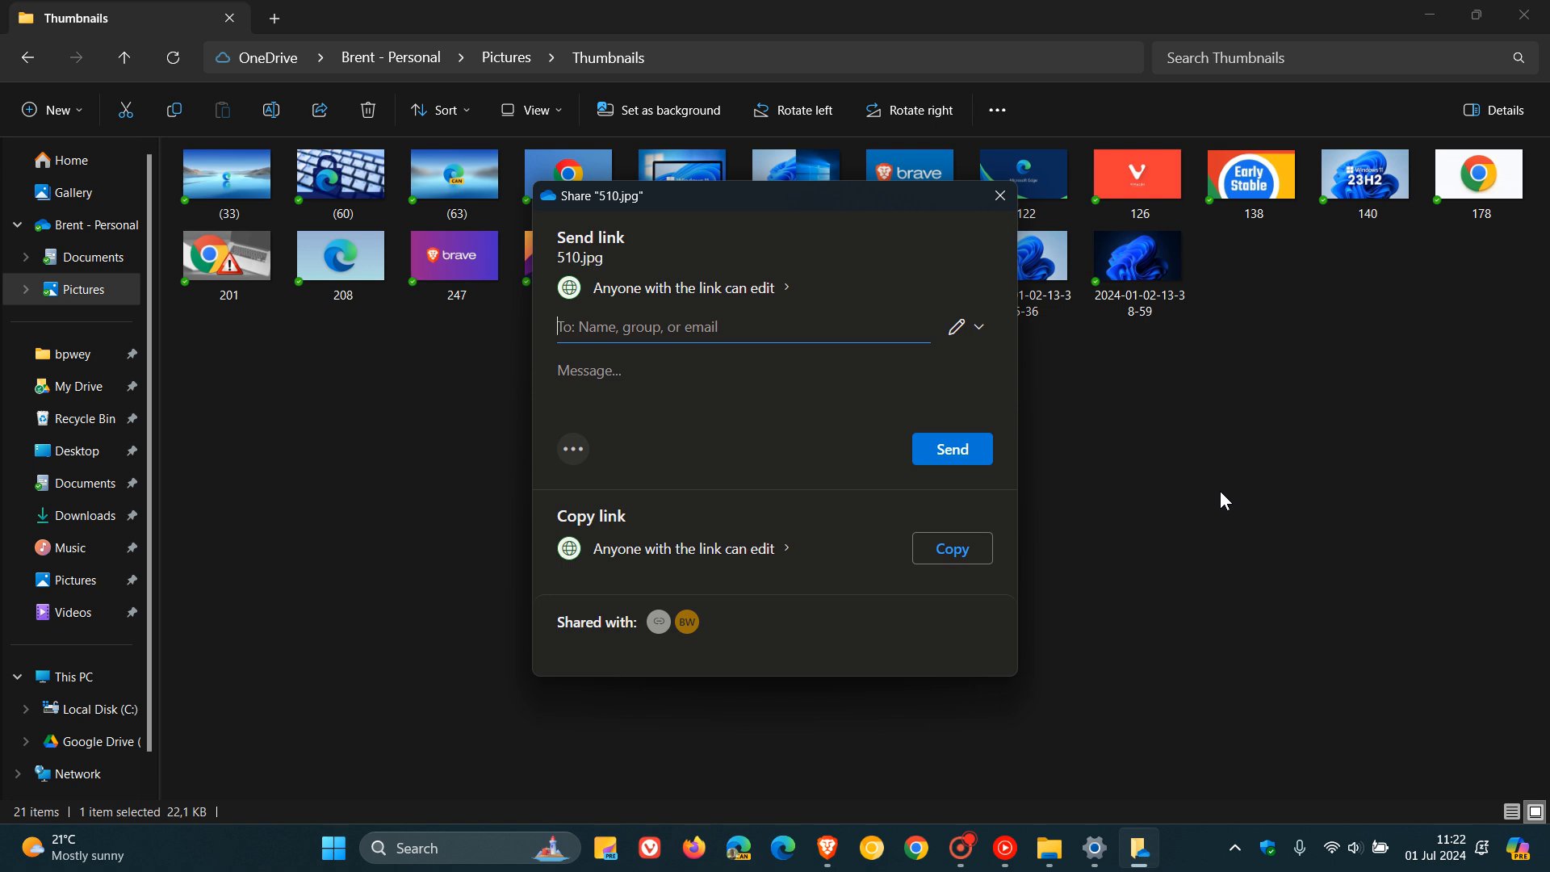
{"action": "left_click", "coordinate": [743, 326]}
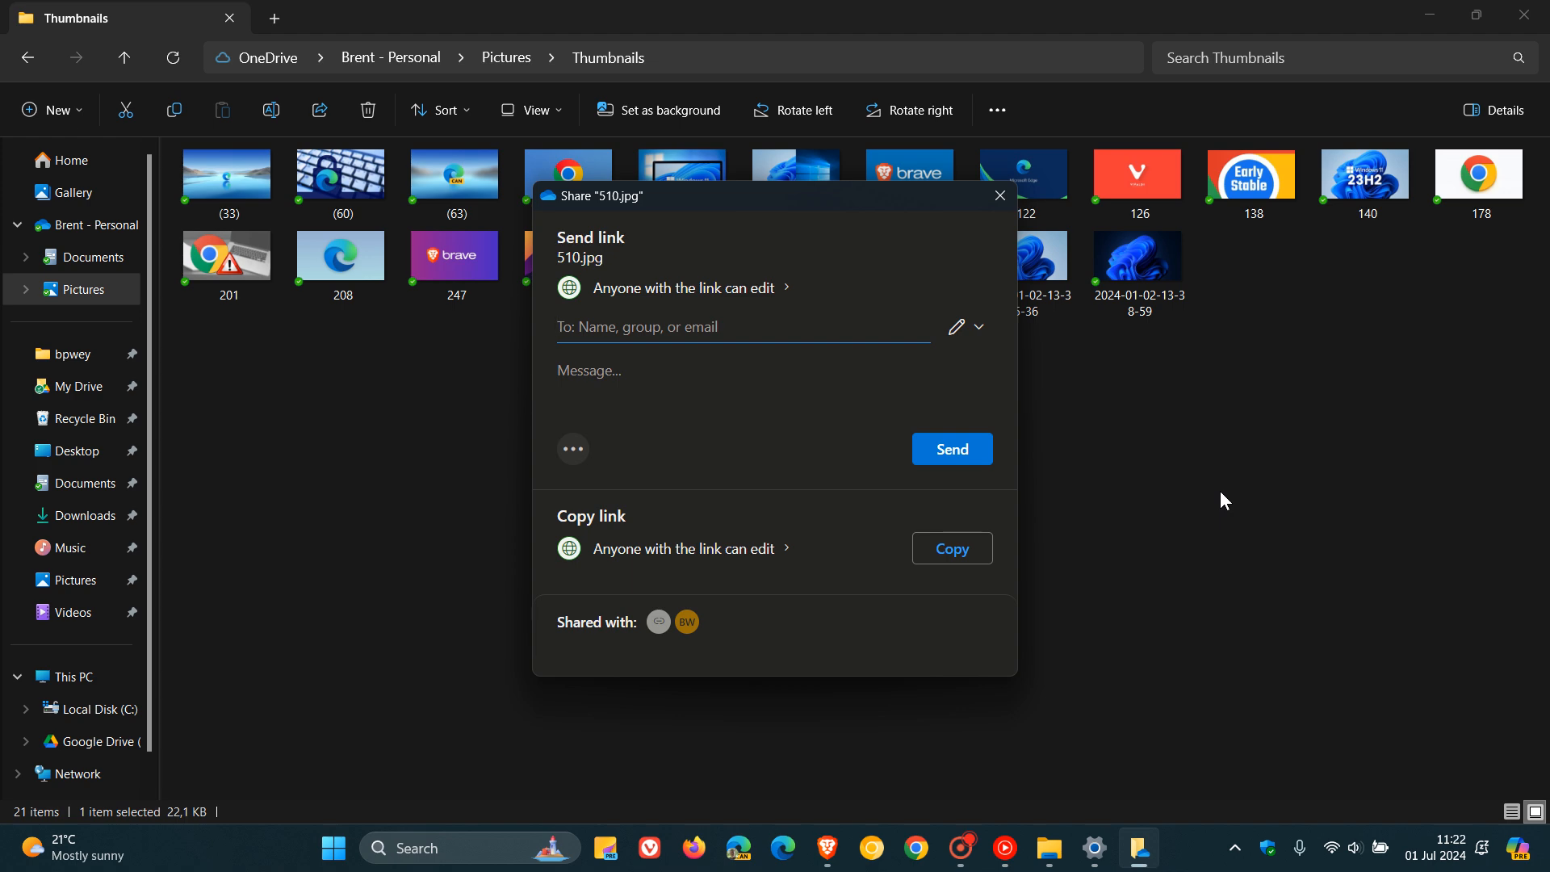
{"action": "left_click", "coordinate": [998, 195]}
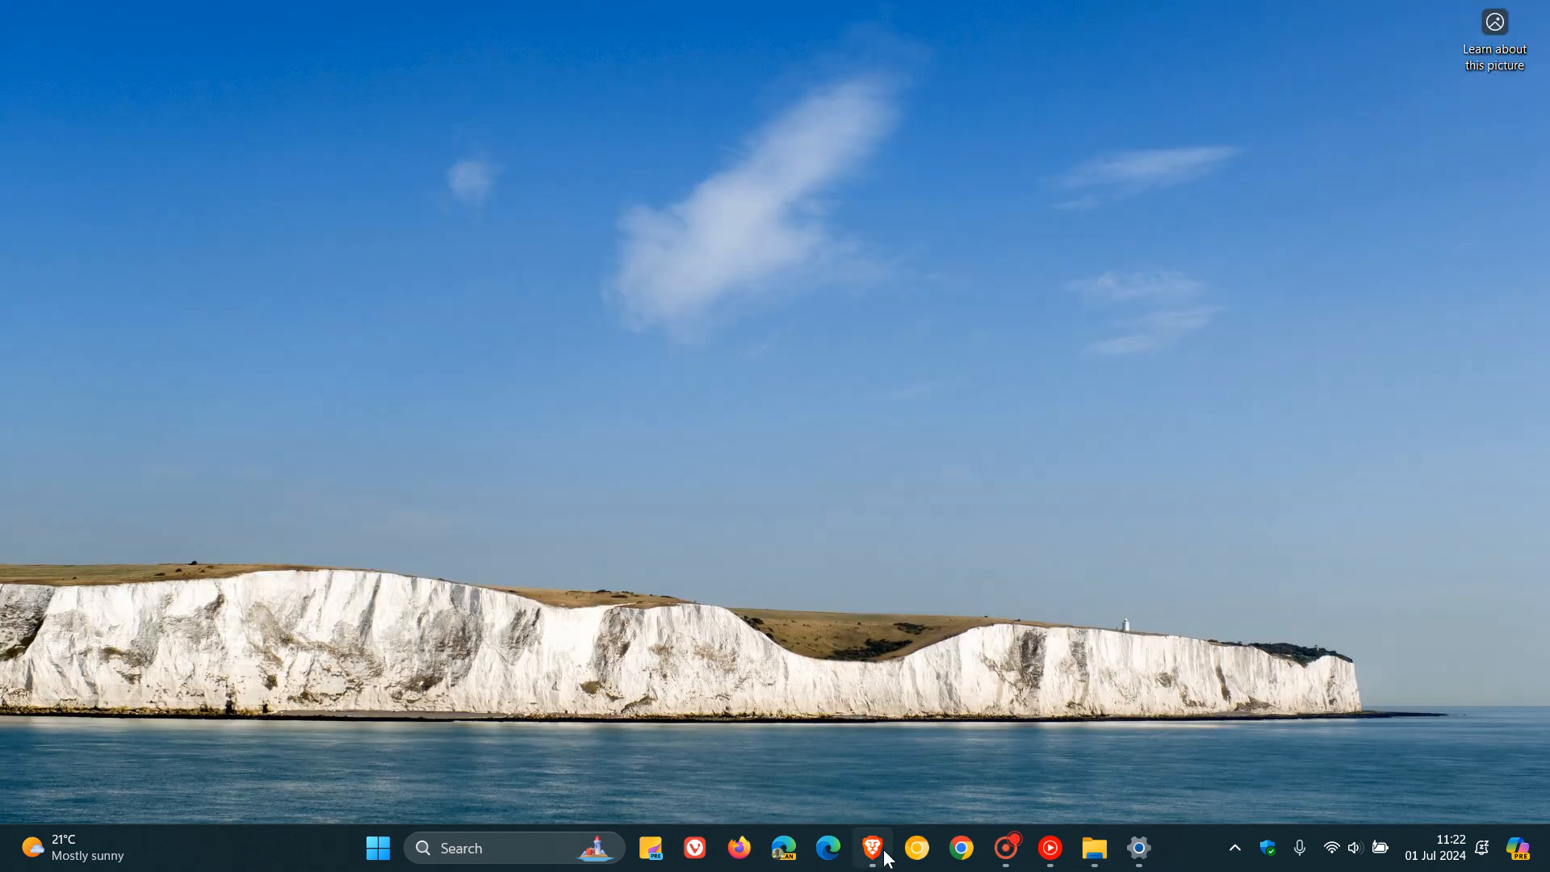
Bring Brave forward and scroll the Insider blog past the Emoji 15.1 images to walking emoji
{"action": "left_click", "coordinate": [873, 849]}
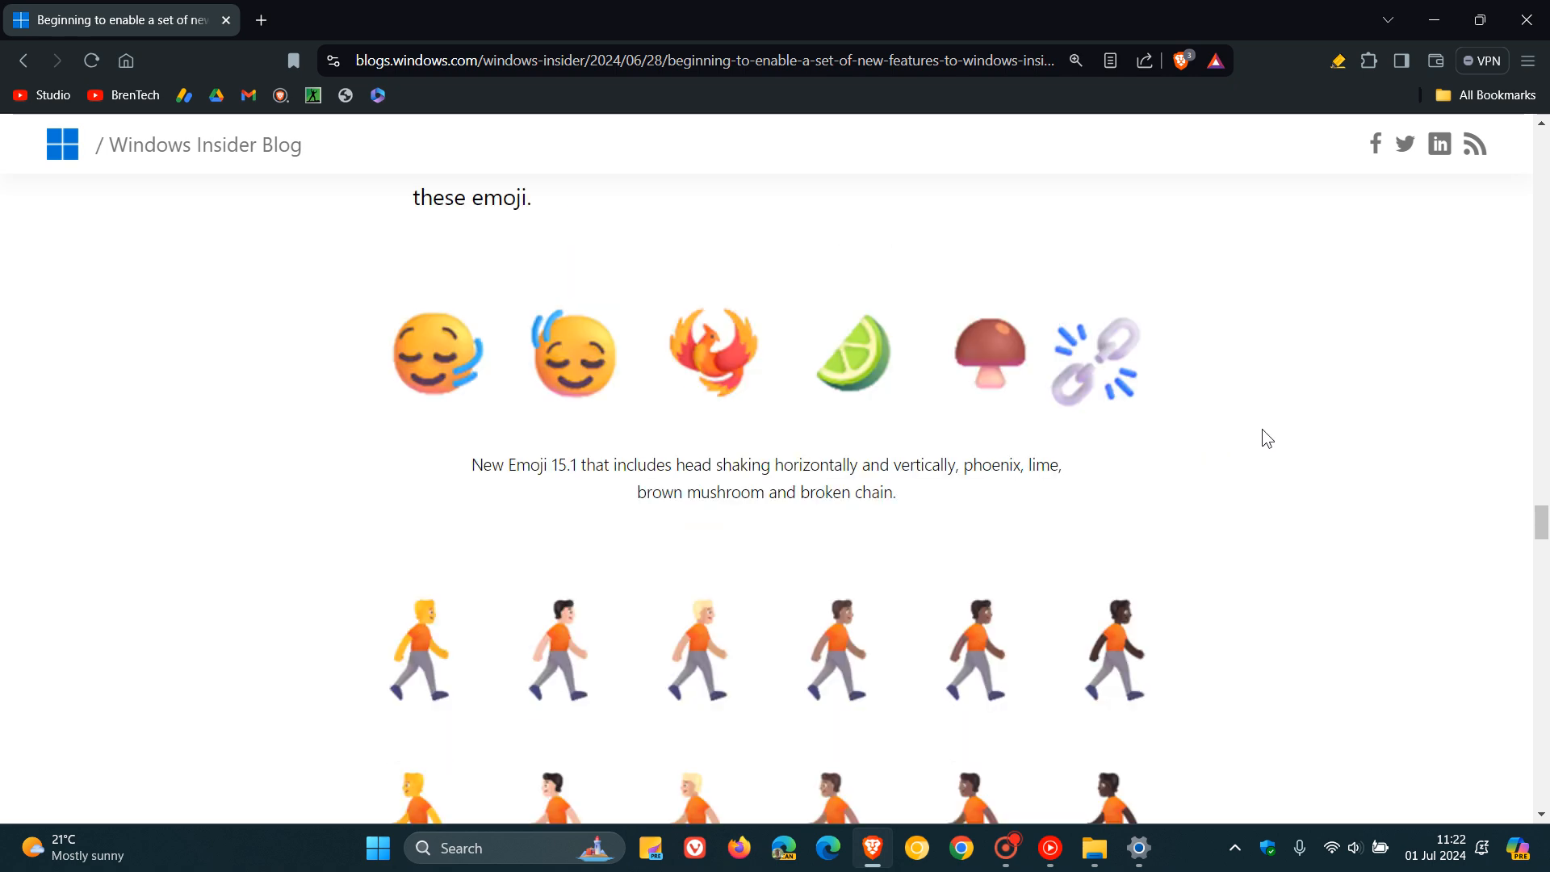
{"action": "mouse_move", "coordinate": [1283, 422]}
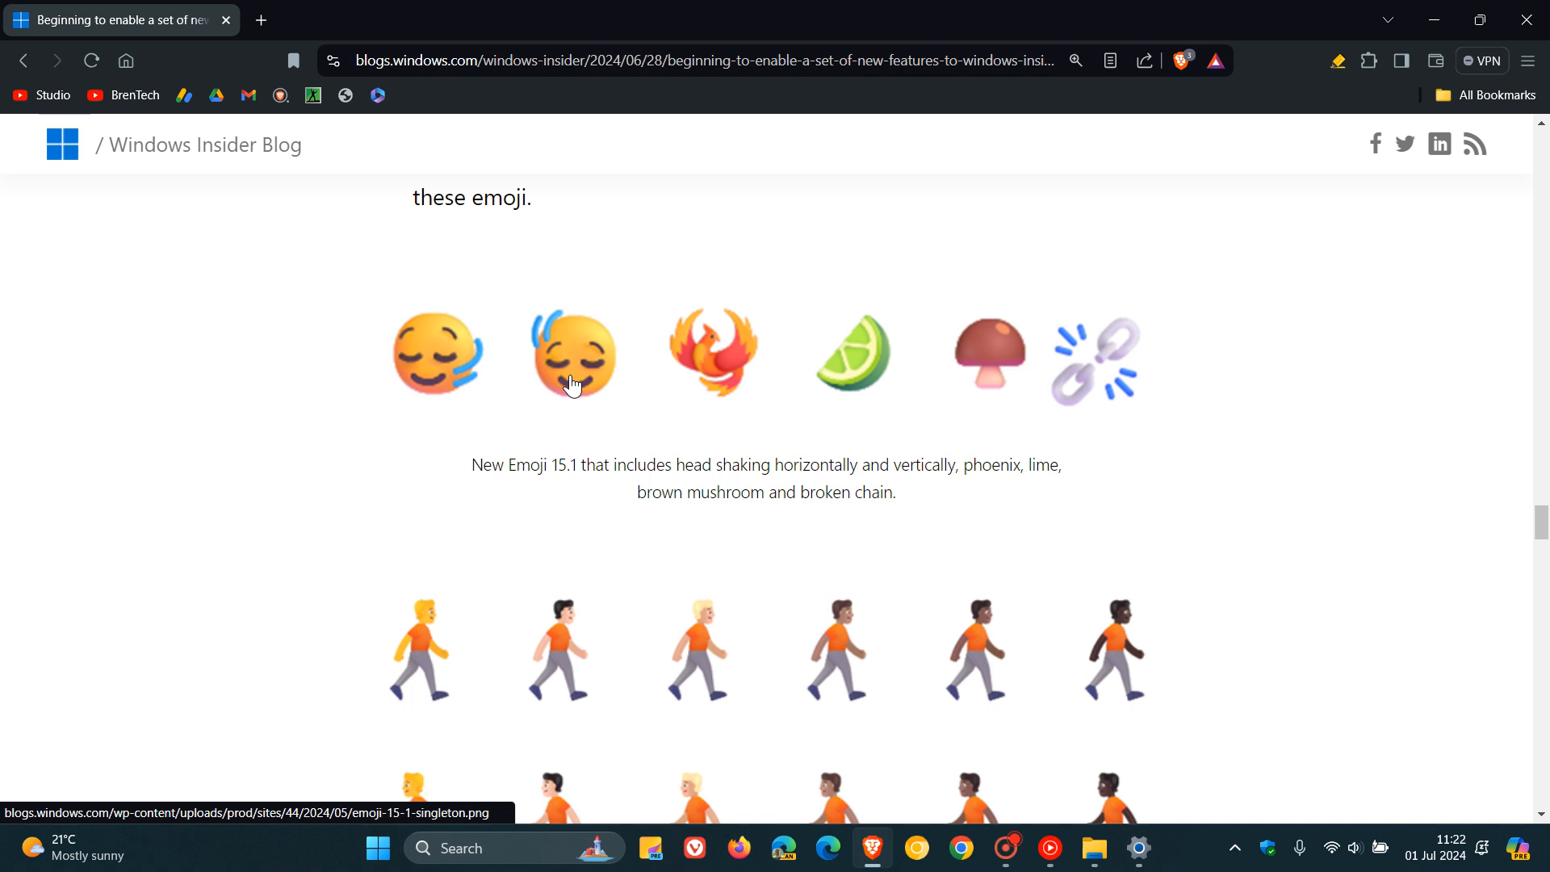
{"action": "mouse_move", "coordinate": [856, 369]}
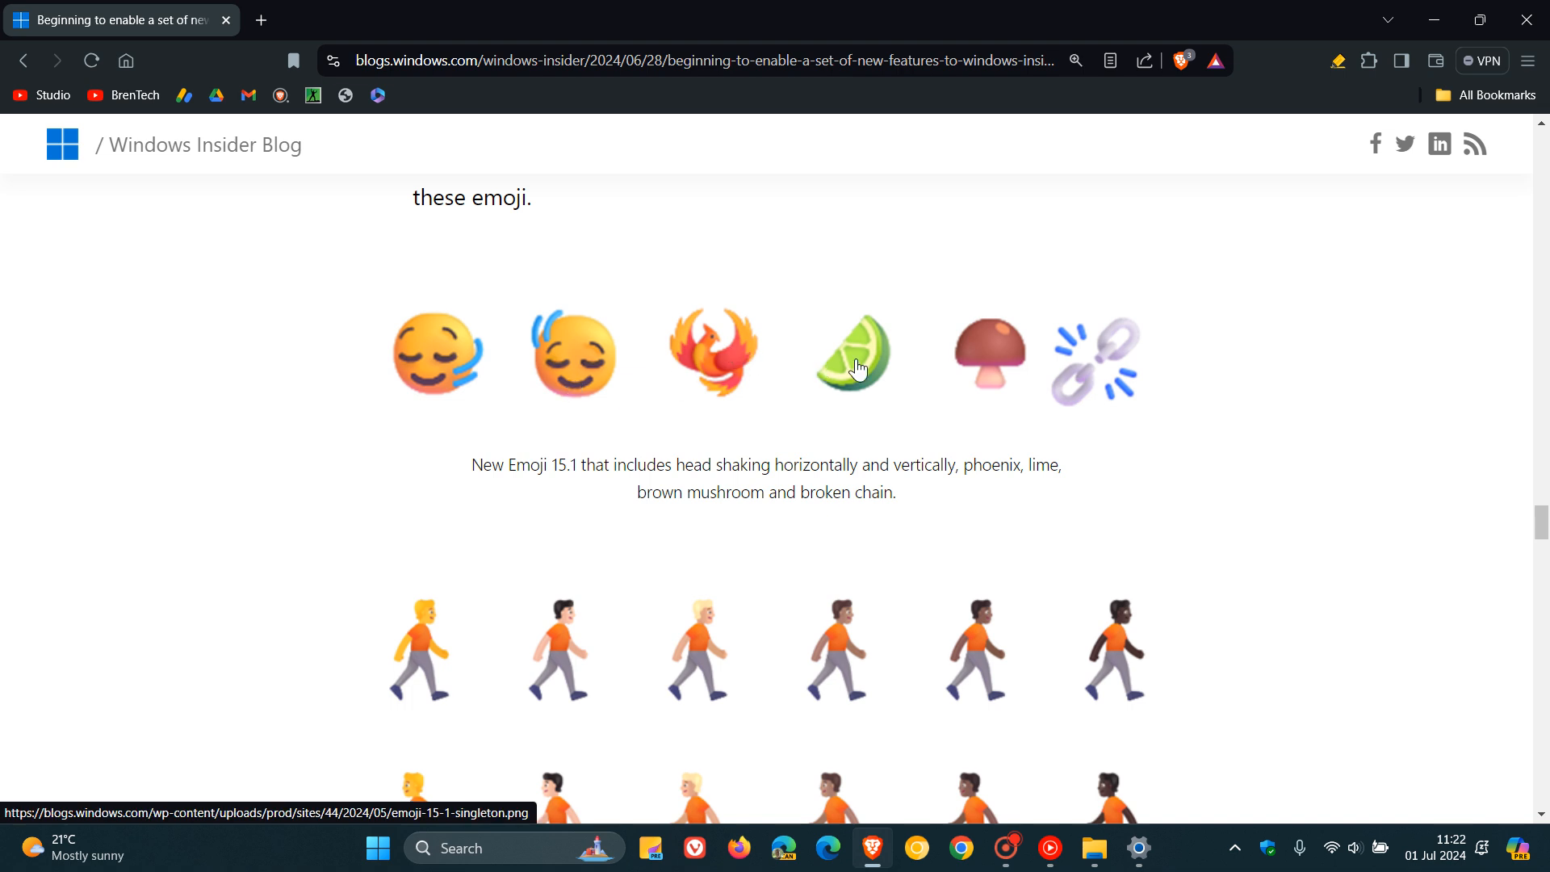
{"action": "mouse_move", "coordinate": [1008, 371]}
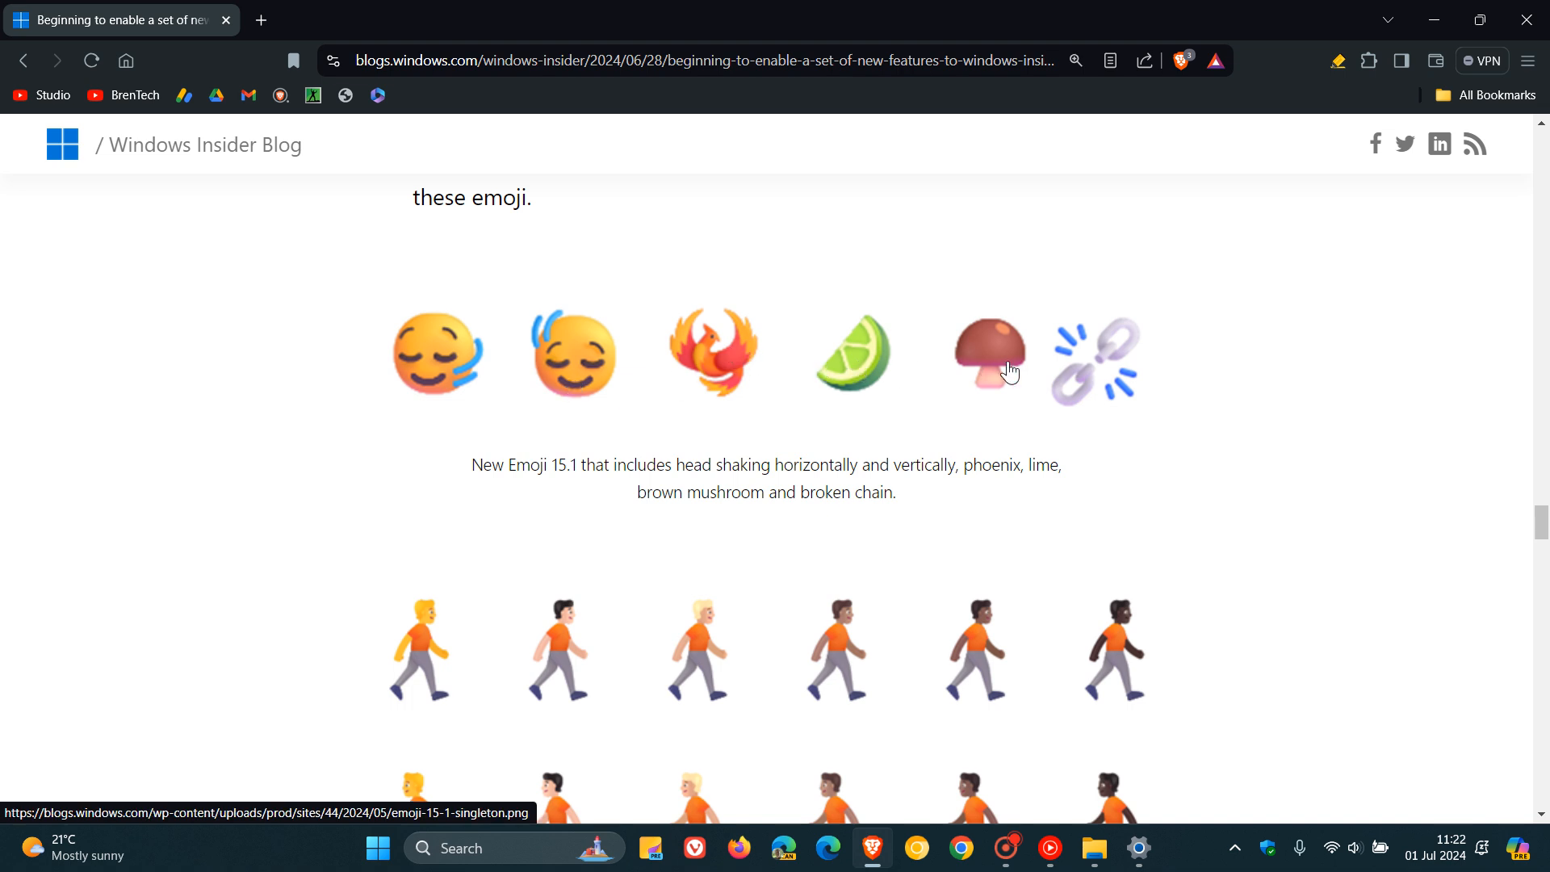
{"action": "scroll", "scroll_direction": "down", "scroll_amount": 3}
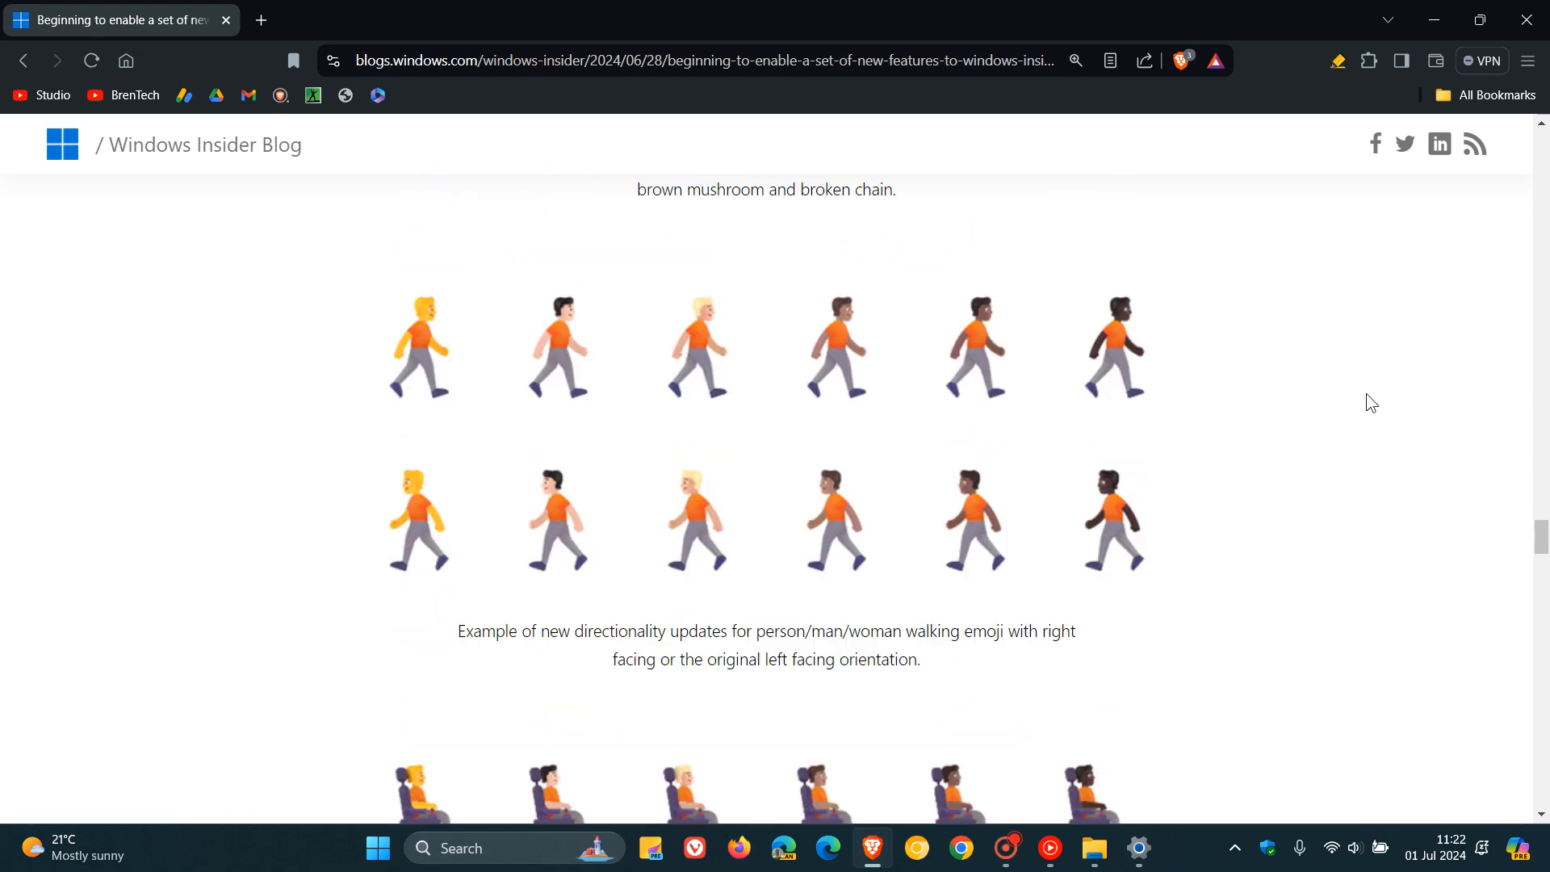
{"action": "scroll", "scroll_direction": "down", "scroll_amount": 3}
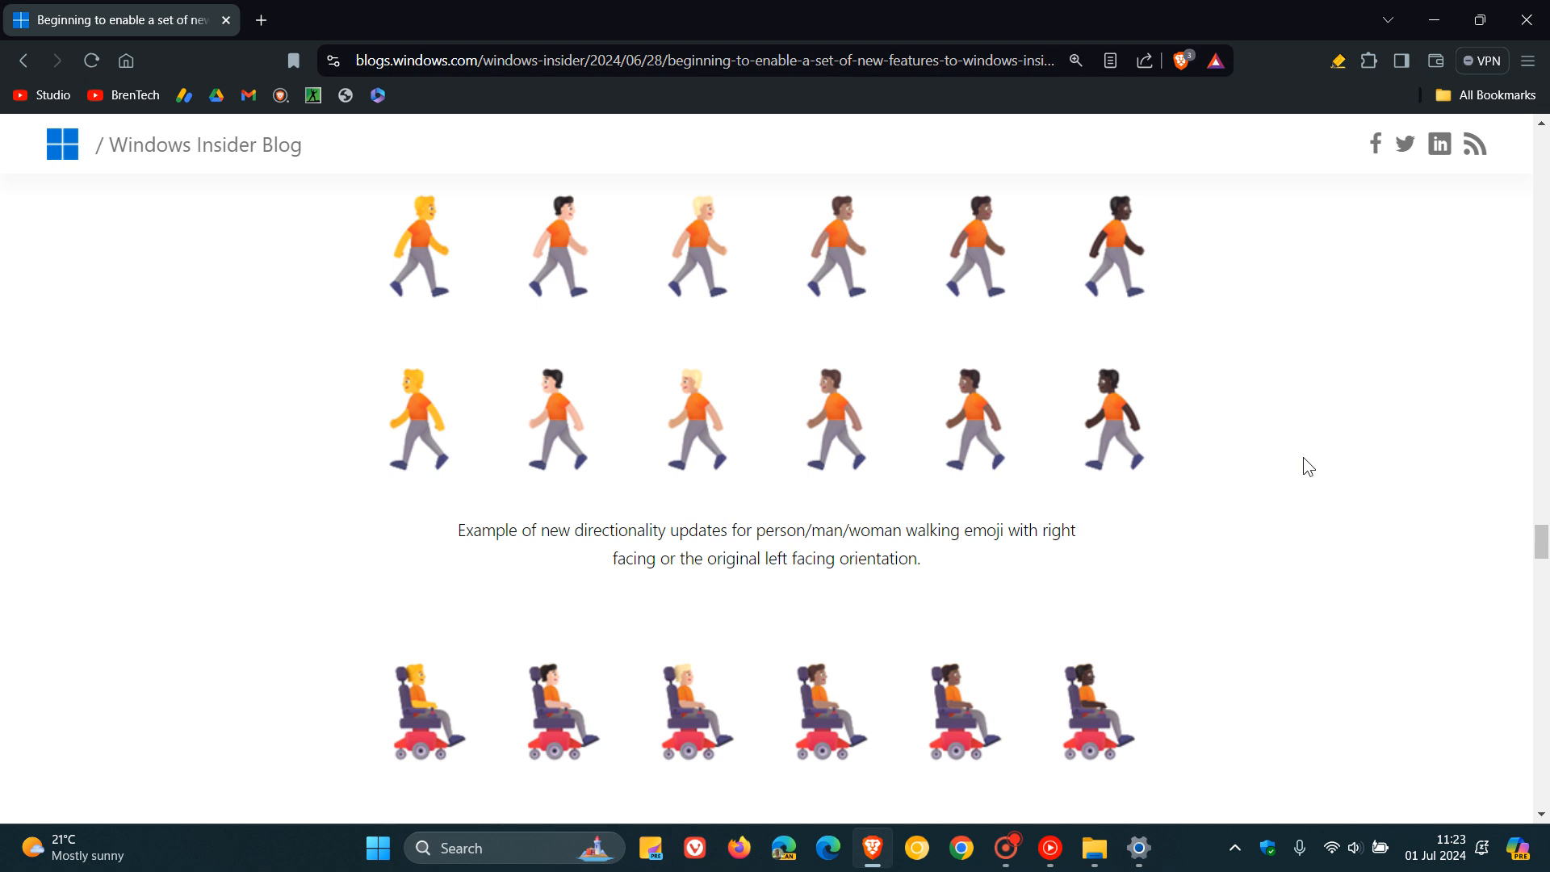
{"action": "mouse_move", "coordinate": [1309, 417]}
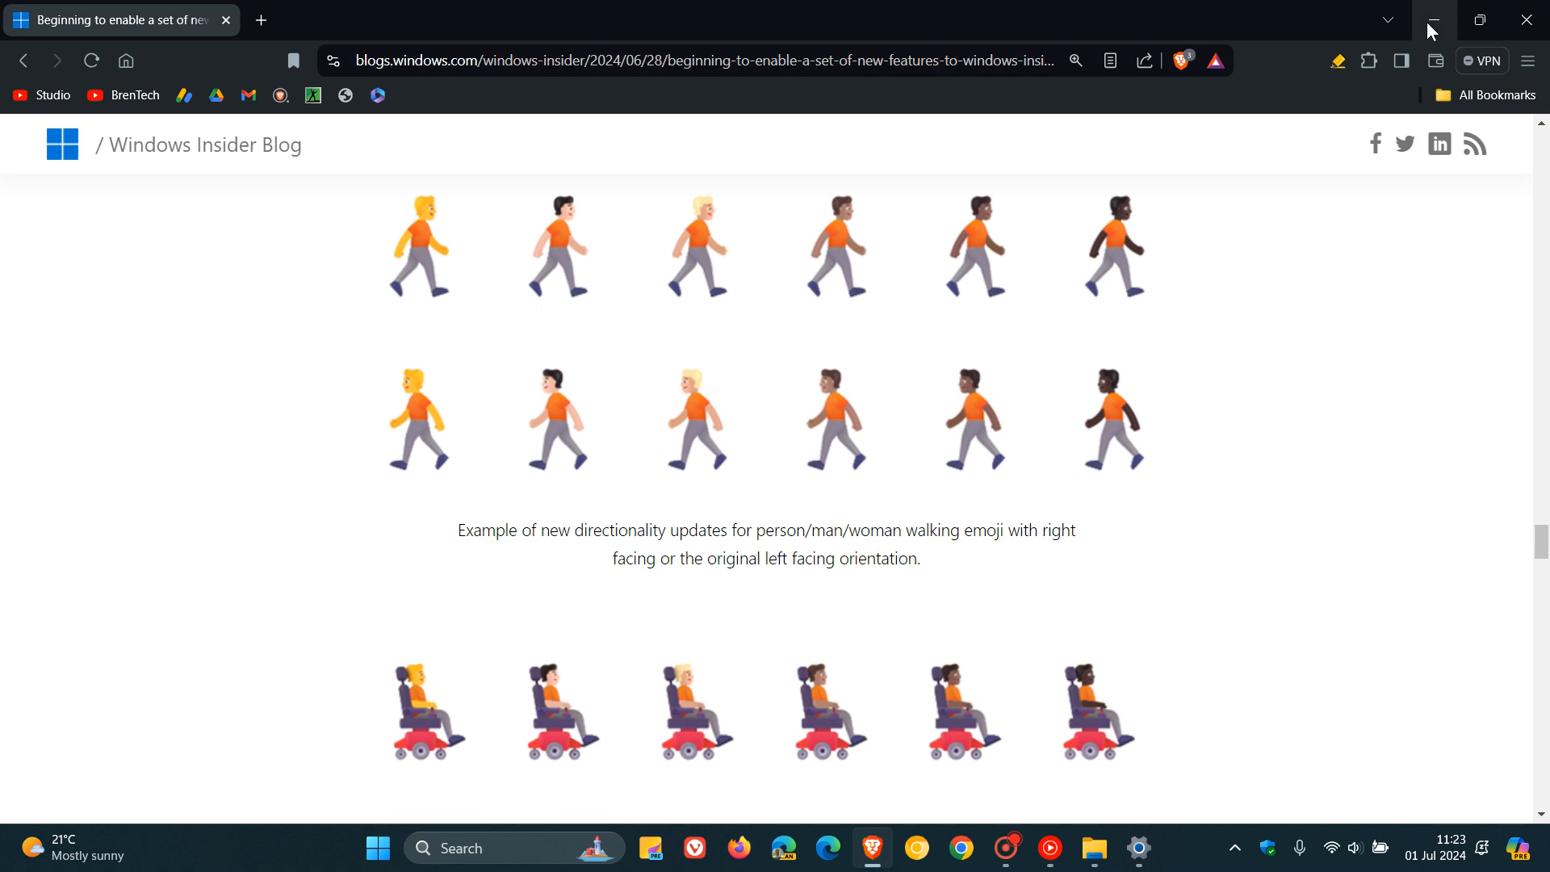
Minimize Brave and restore Settings on the Accessibility Speech page
{"action": "left_click", "coordinate": [1431, 20]}
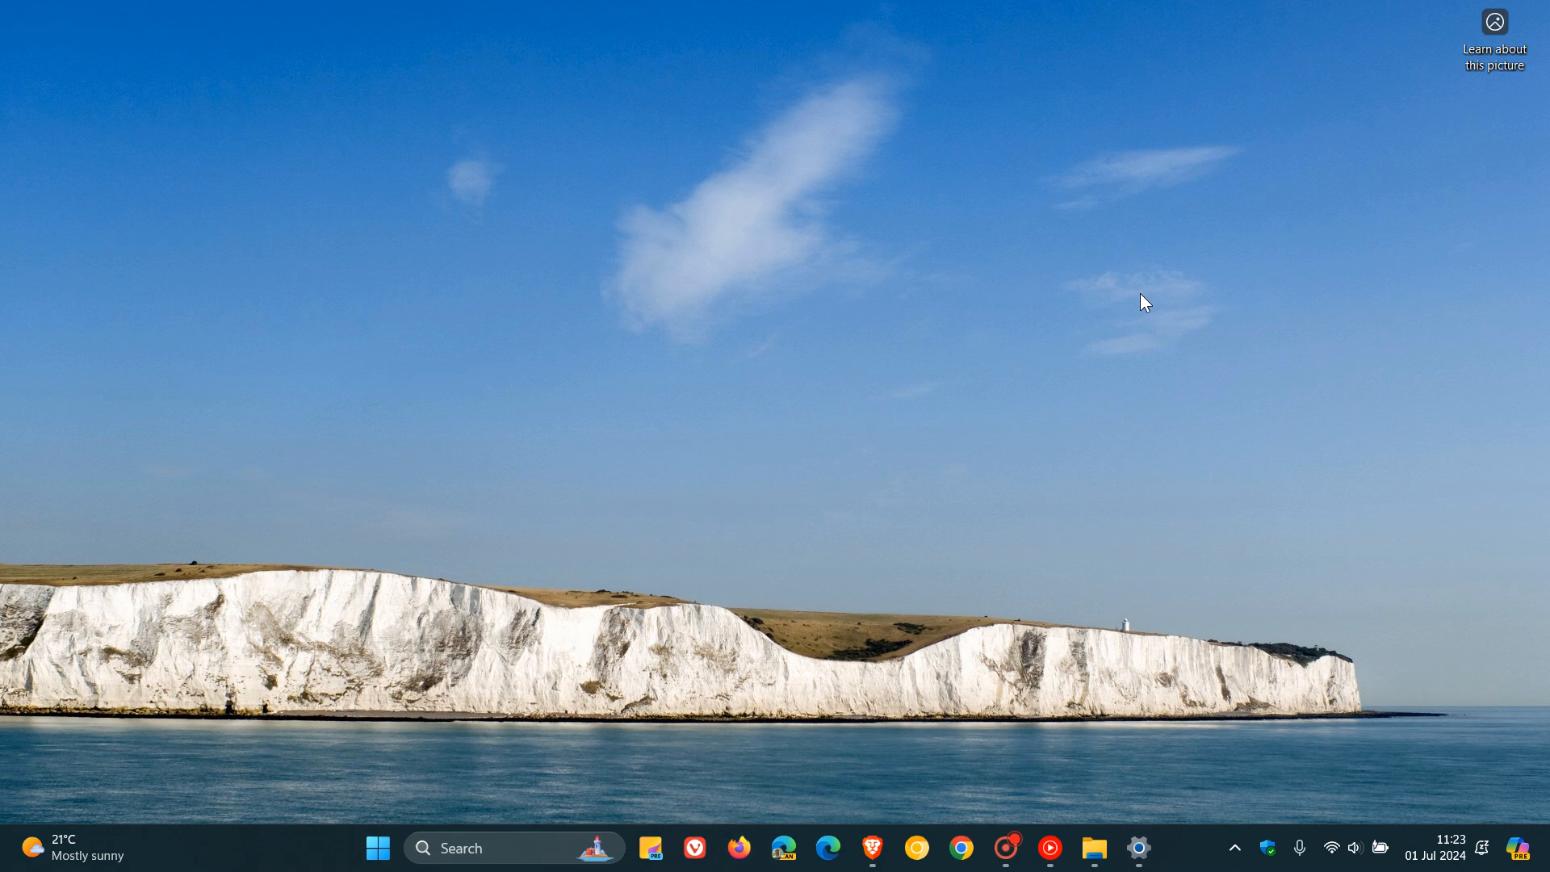
{"action": "left_click", "coordinate": [1137, 847]}
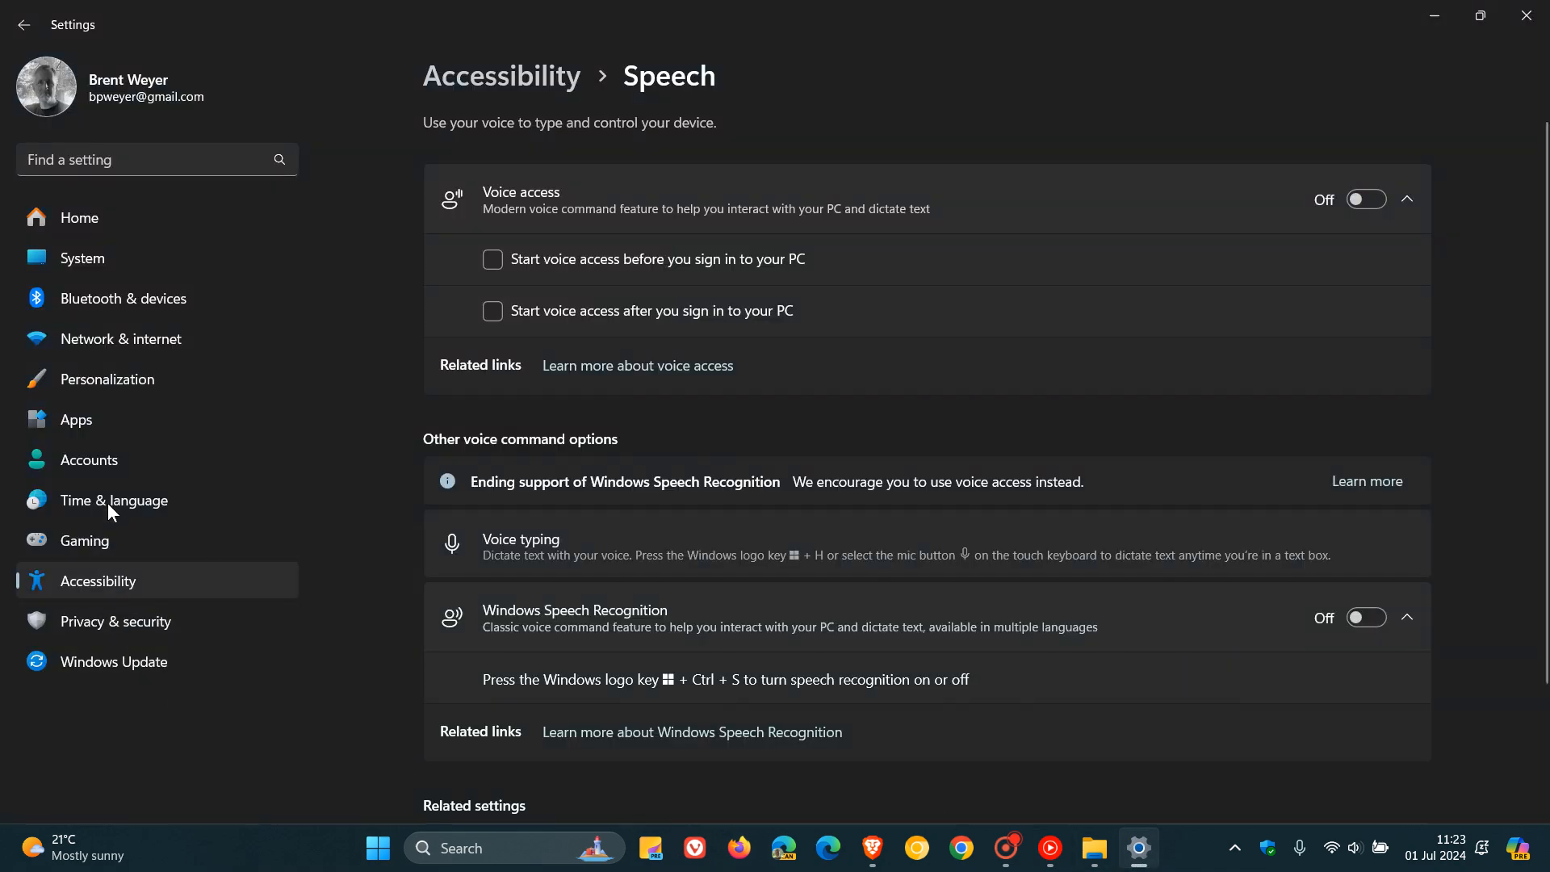
View the Accounts page showing 0.6 GB of 5 GB storage and Microsoft 365 Family
{"action": "left_click", "coordinate": [89, 459]}
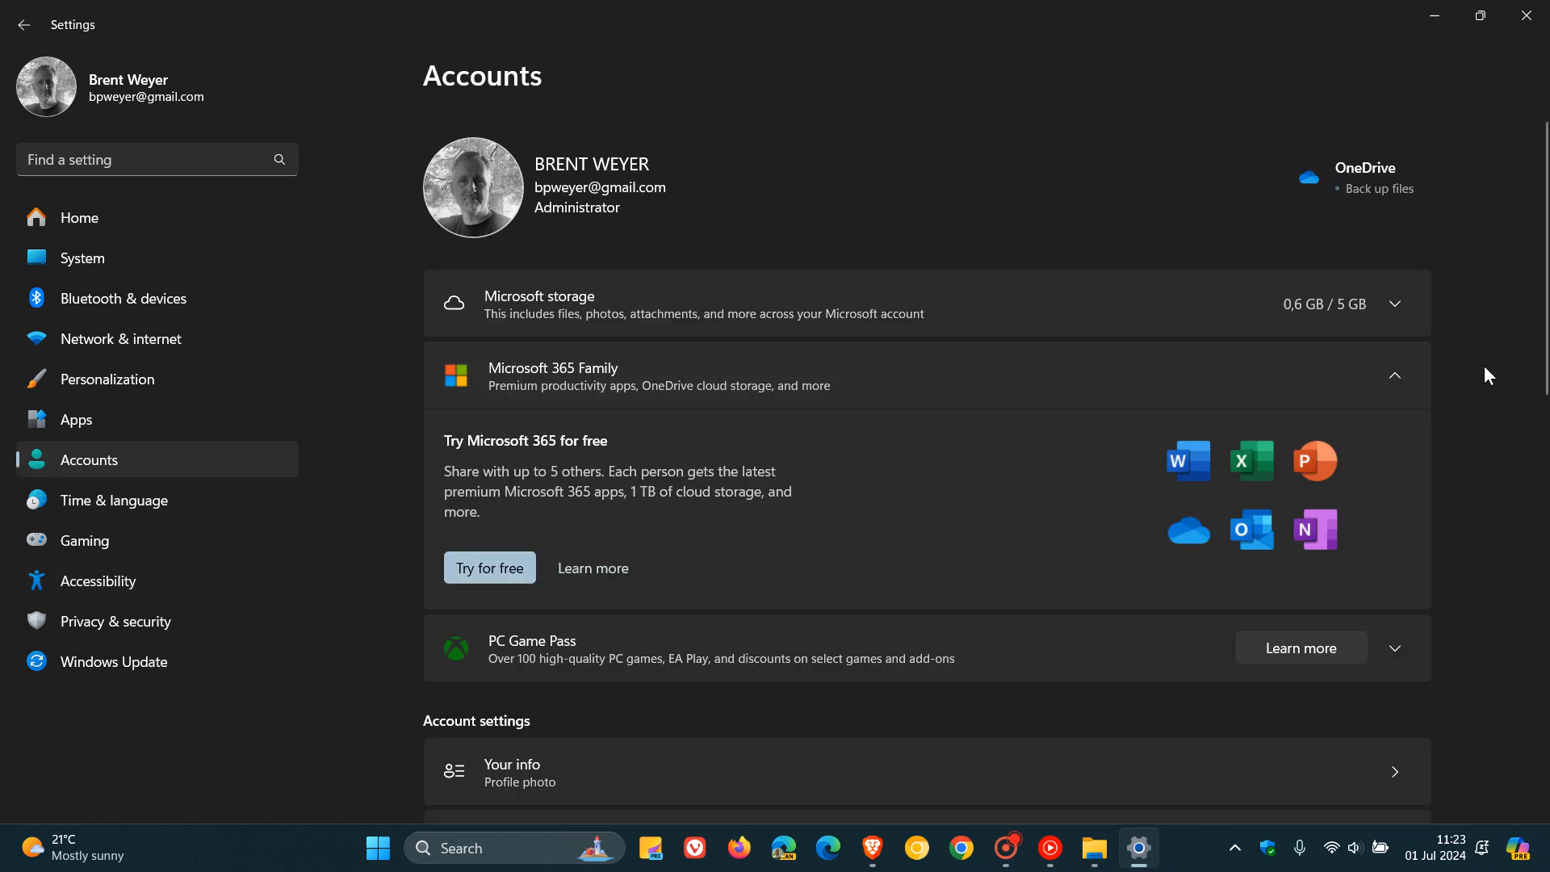
{"action": "mouse_move", "coordinate": [1512, 370]}
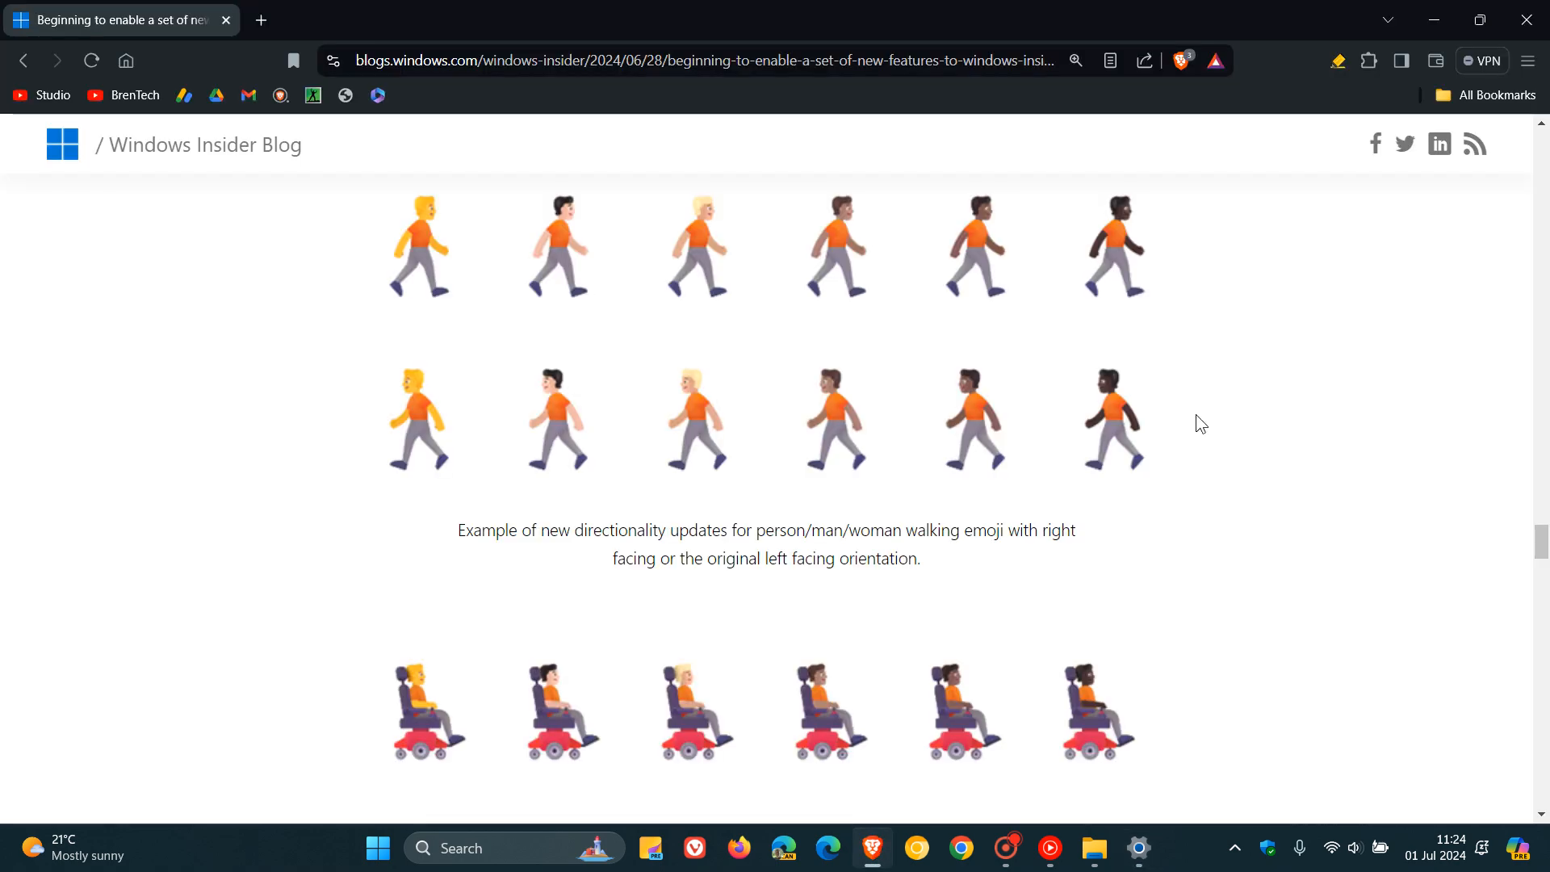
Scroll the blog post to the refreshed Rename your PC dialog and Dev Channel fixes
{"action": "scroll", "scroll_direction": "down", "scroll_amount": 3}
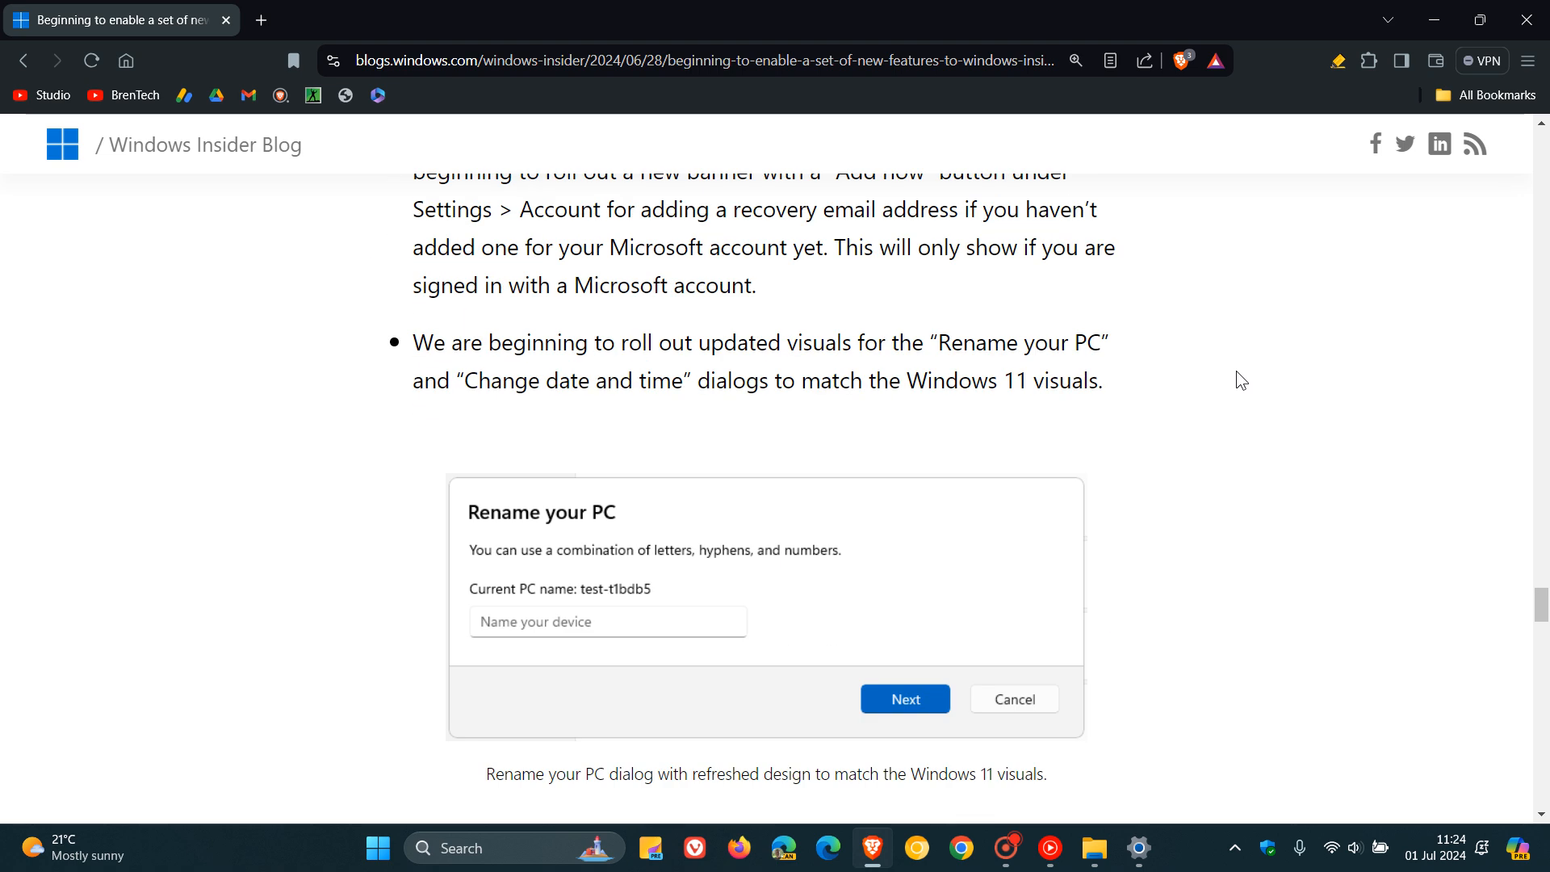
{"action": "scroll", "scroll_direction": "down", "scroll_amount": 3}
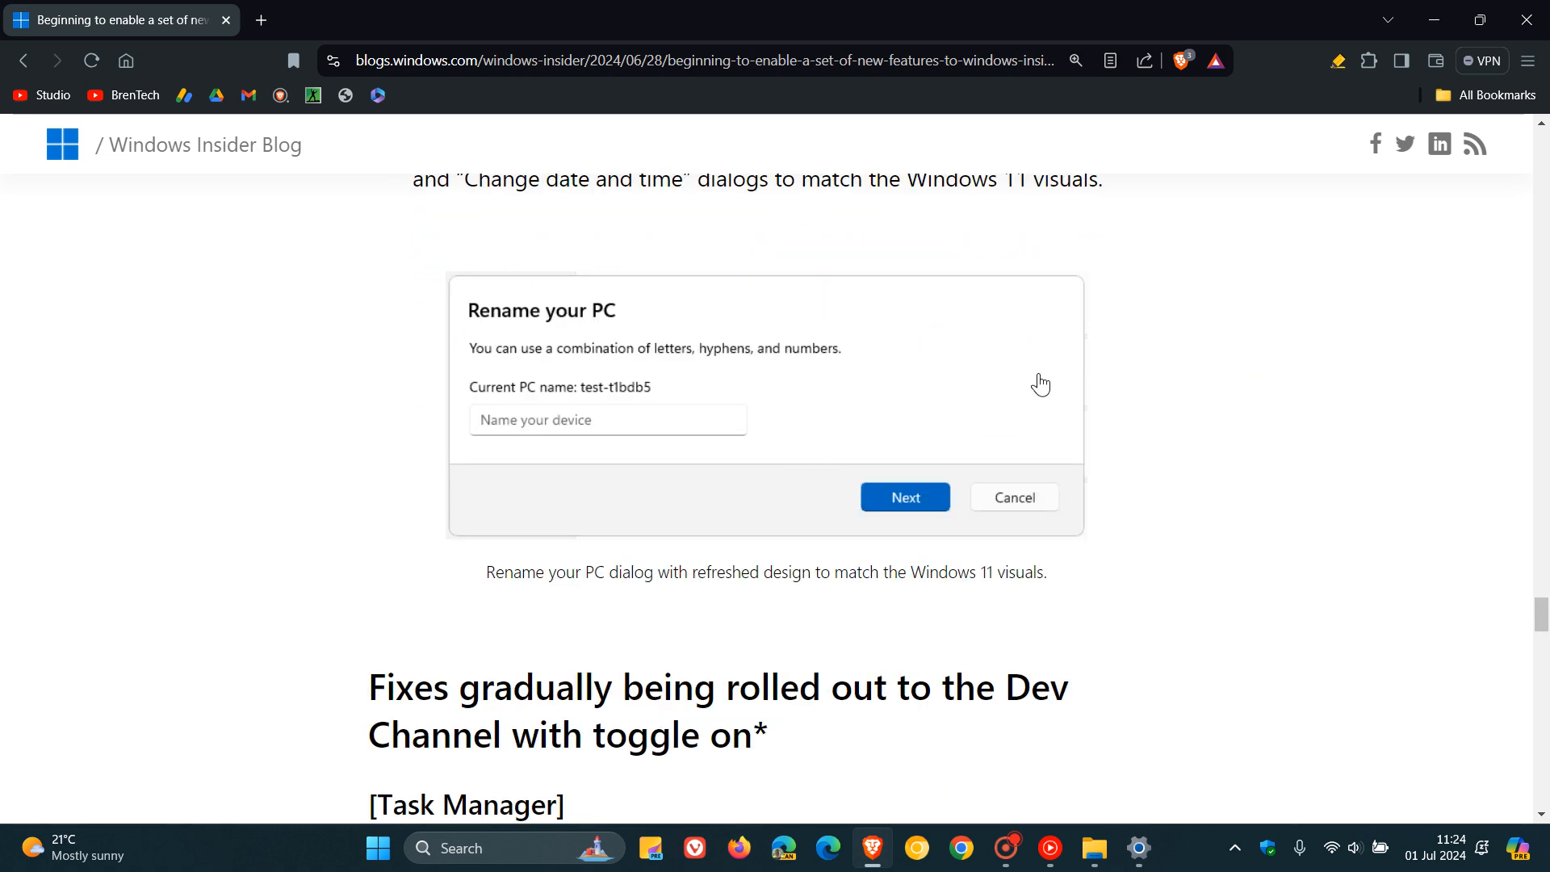